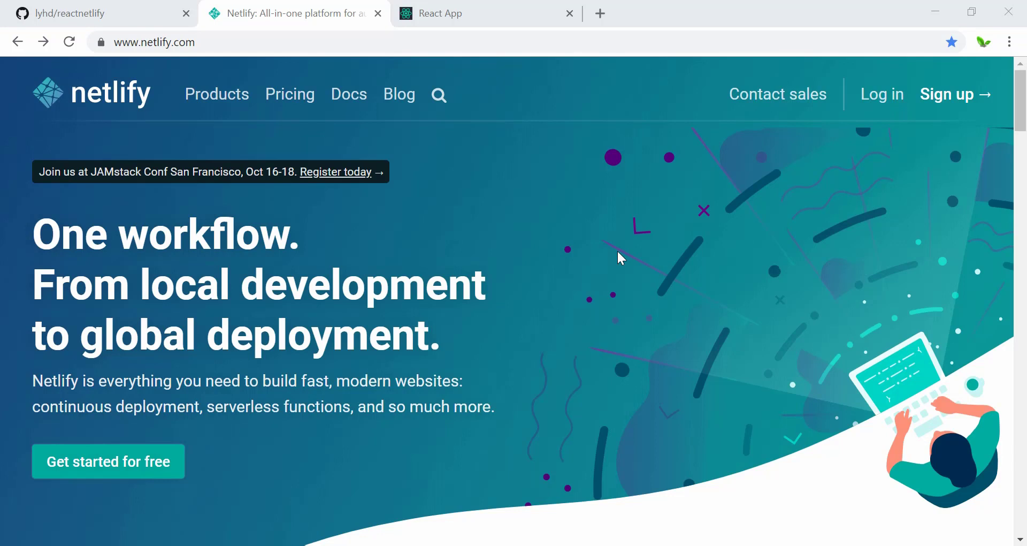
{"action": "mouse_move", "coordinate": [497, 223]}
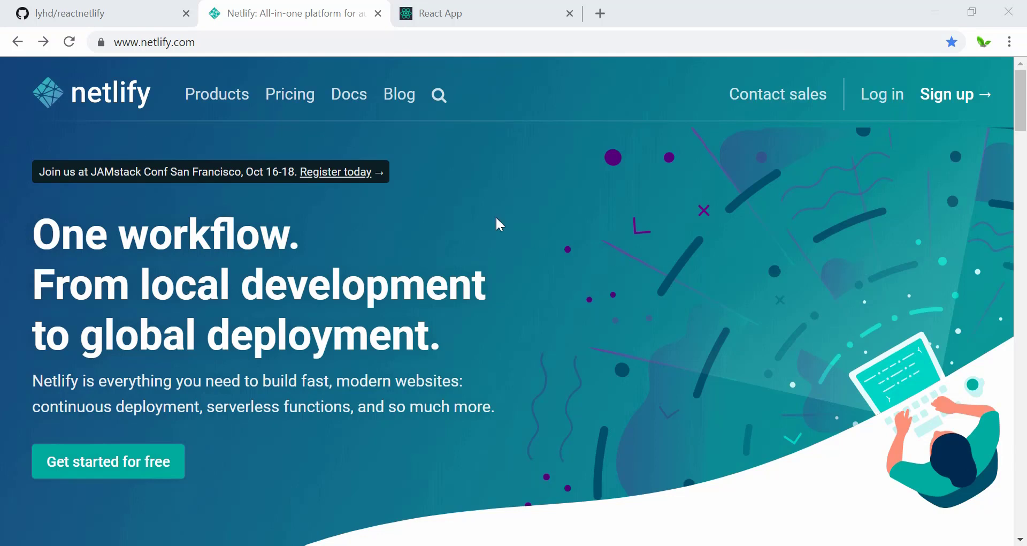
{"action": "mouse_move", "coordinate": [473, 245]}
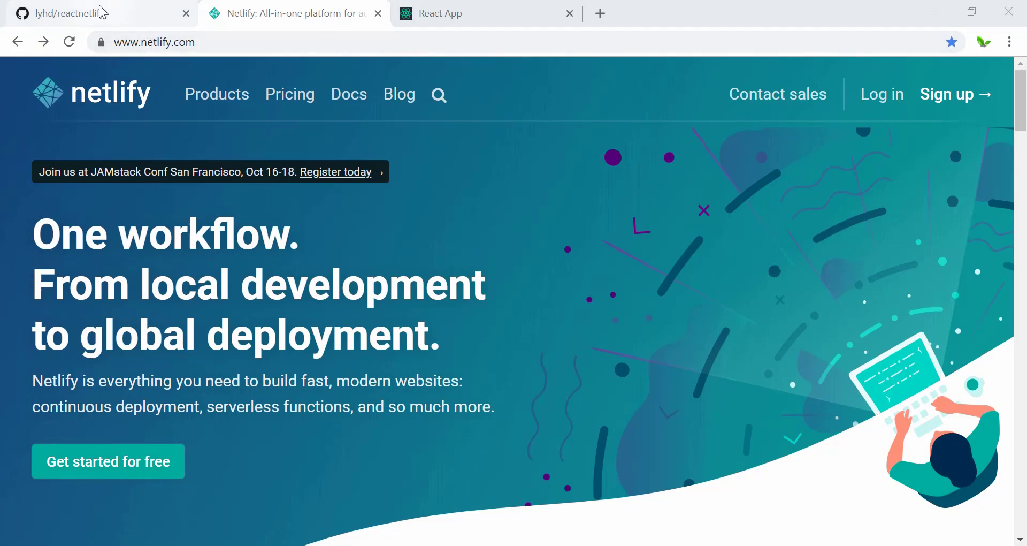
Review the reactnetlify repository's file list and README on GitHub.
{"action": "left_click", "coordinate": [81, 14]}
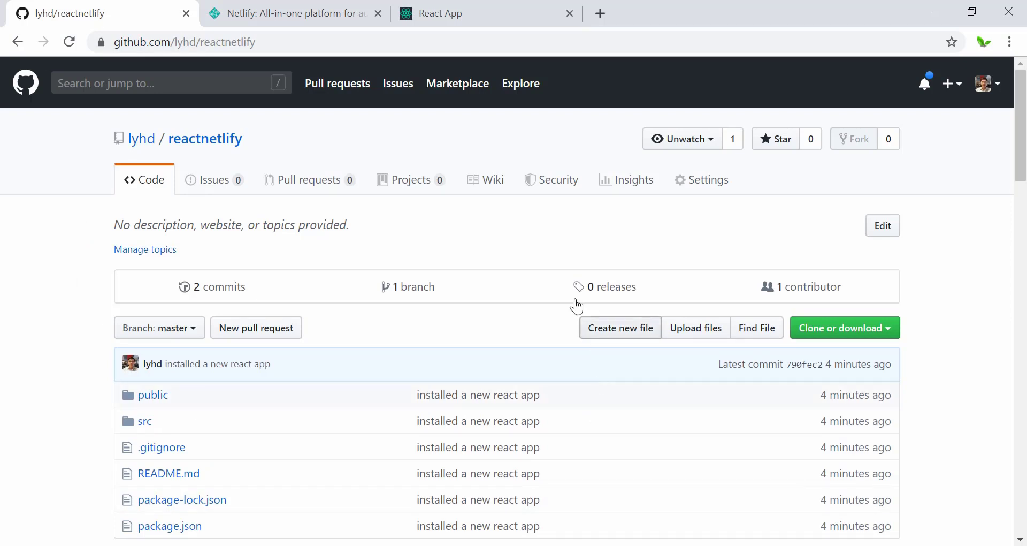
{"action": "mouse_move", "coordinate": [38, 210]}
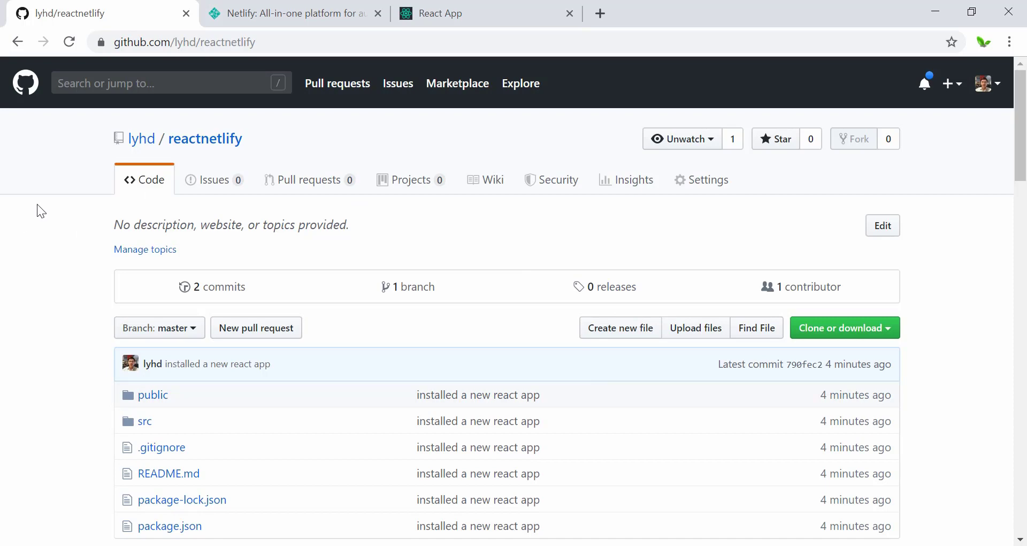
{"action": "scroll", "scroll_direction": "down", "scroll_amount": 3}
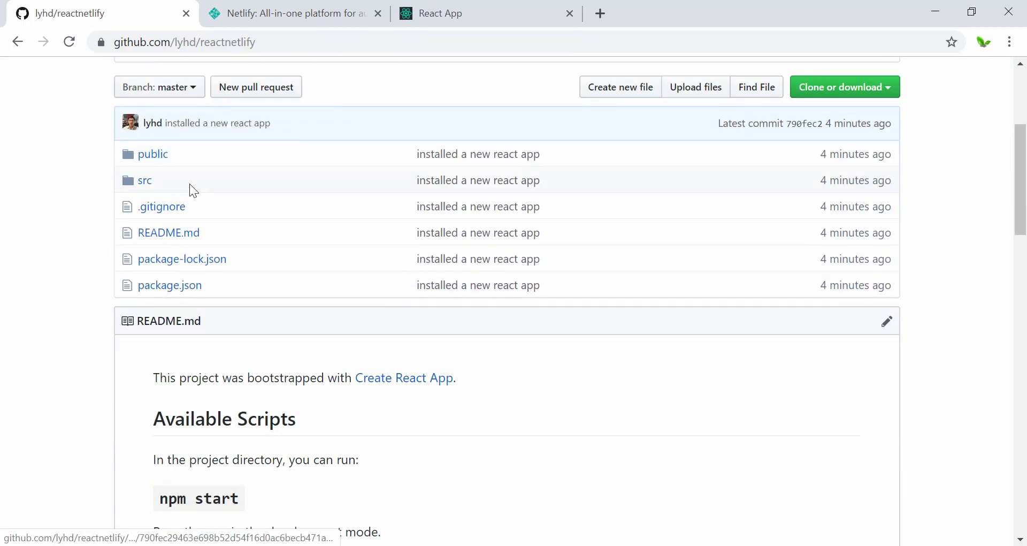
{"action": "scroll", "scroll_direction": "up", "scroll_amount": 3}
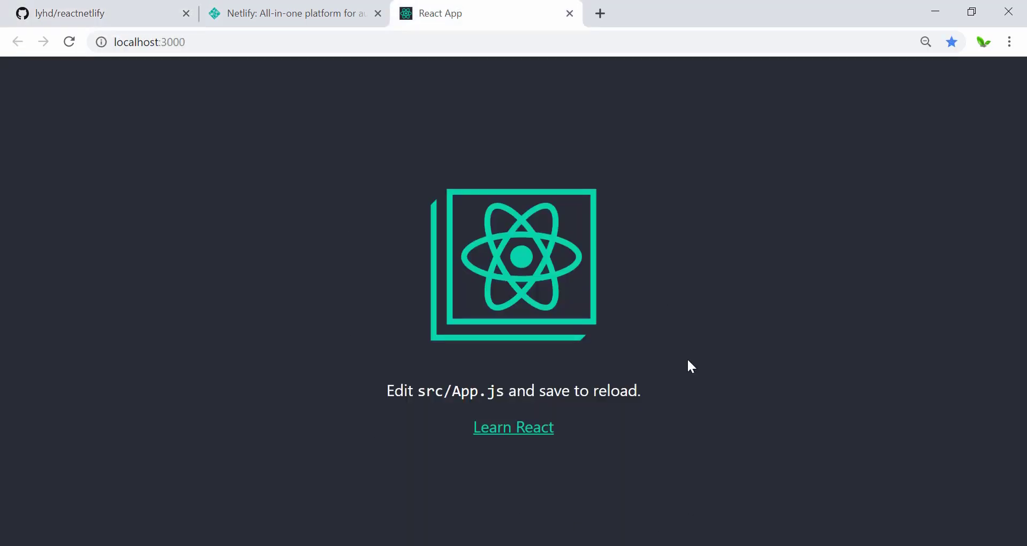
{"action": "mouse_move", "coordinate": [265, 165]}
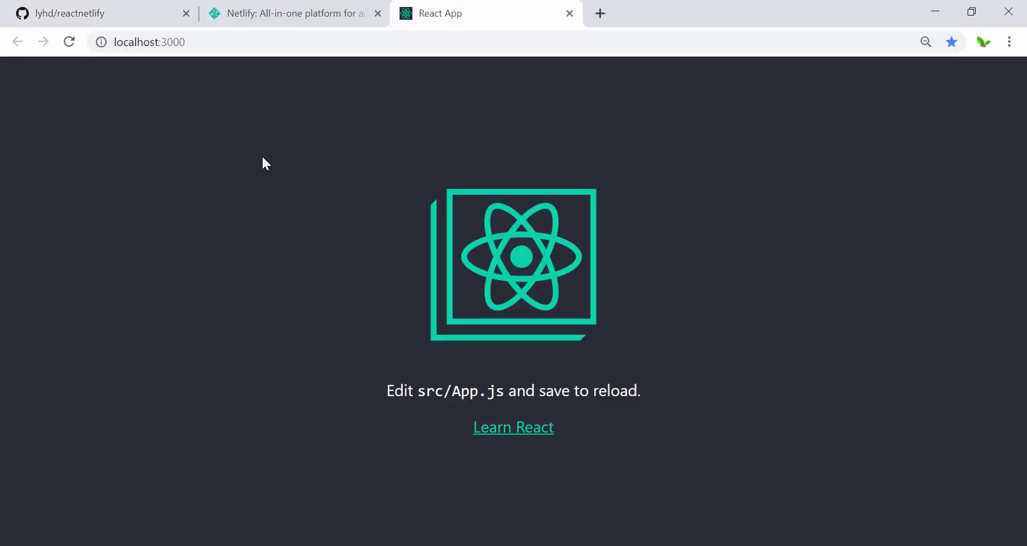
Begin a Netlify sign-up using the GitHub account option.
{"action": "left_click", "coordinate": [290, 13]}
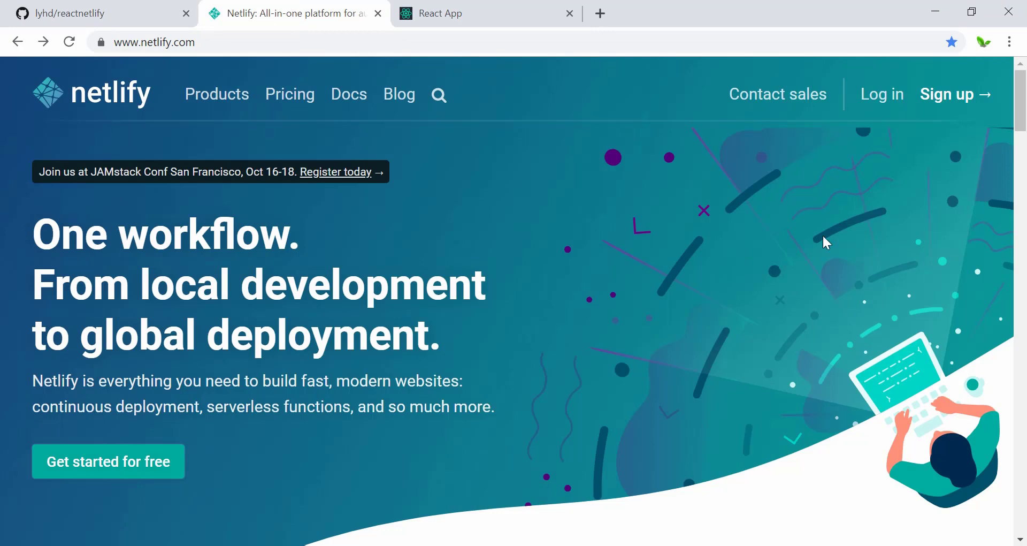
{"action": "left_click", "coordinate": [948, 94]}
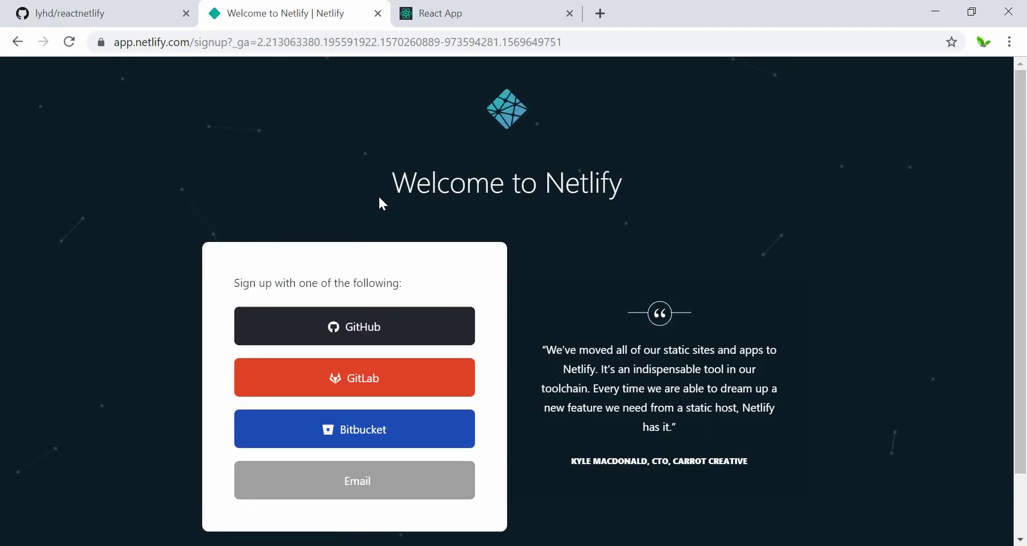
{"action": "mouse_move", "coordinate": [362, 323]}
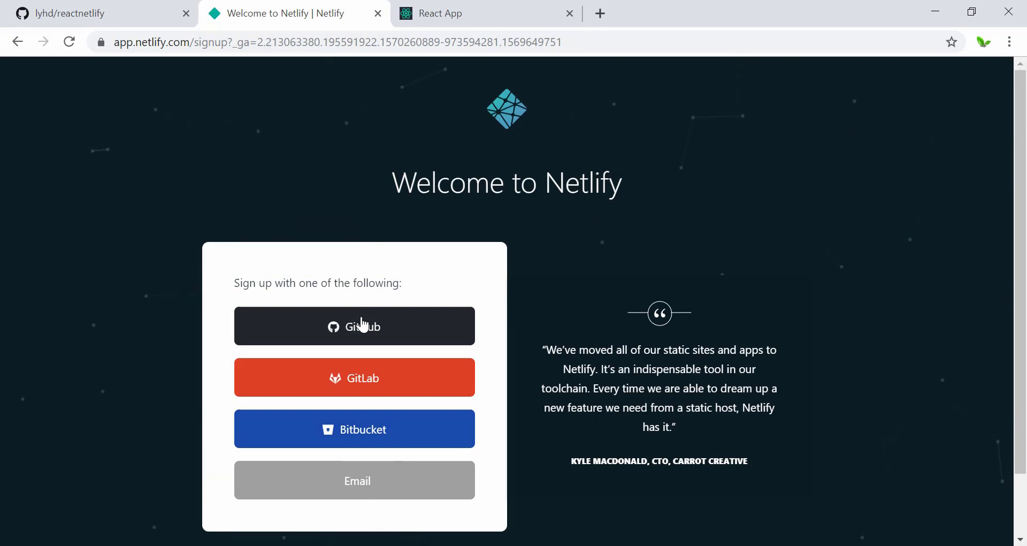
{"action": "mouse_move", "coordinate": [372, 334]}
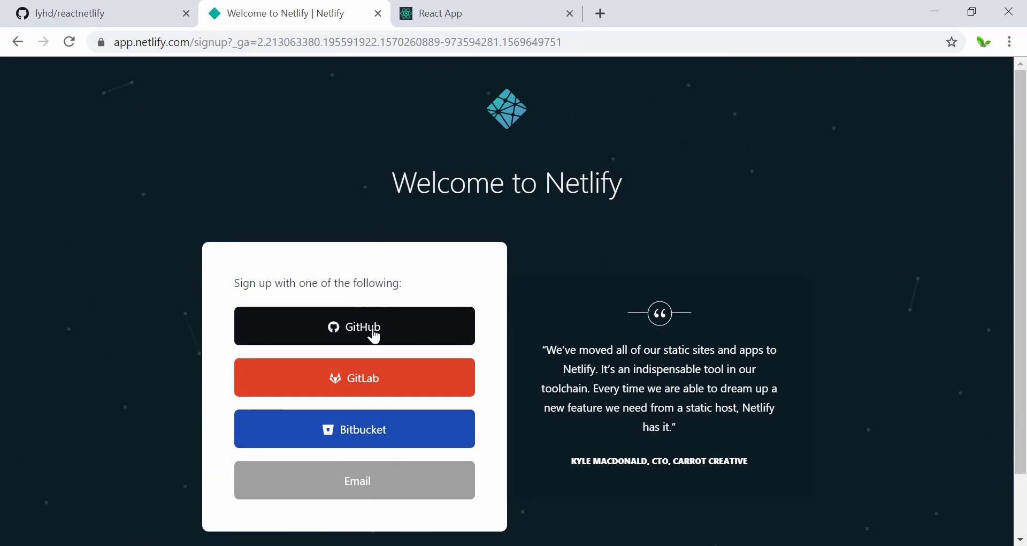
{"action": "left_click", "coordinate": [354, 326]}
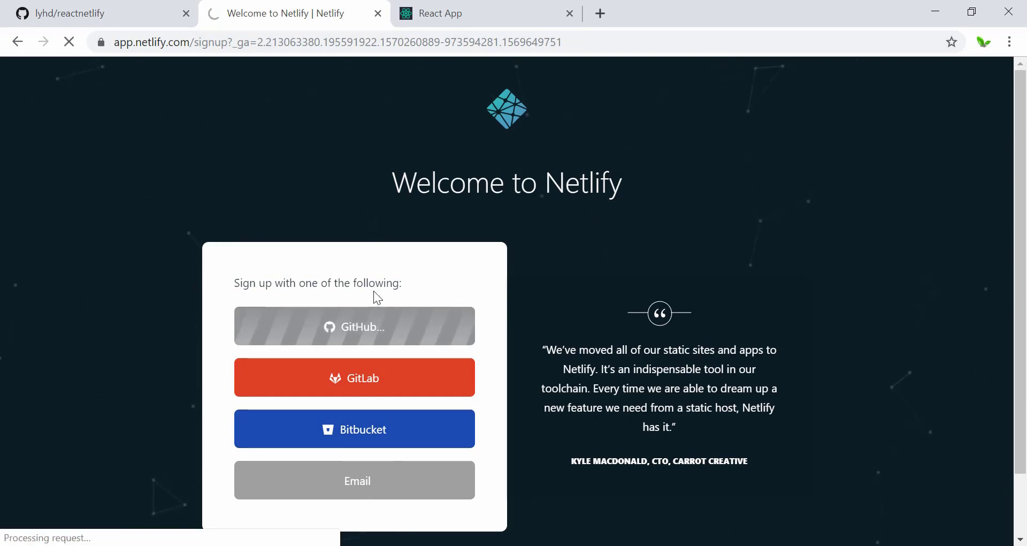
Grant Netlify Auth access to the GitHub account, landing on the sites dashboard.
{"action": "left_click", "coordinate": [354, 325]}
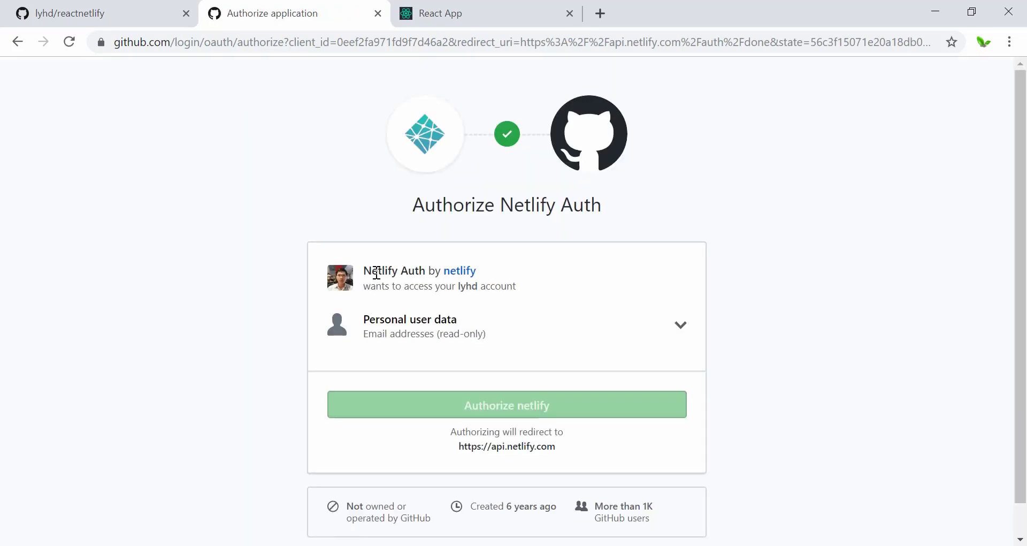
{"action": "mouse_move", "coordinate": [407, 396]}
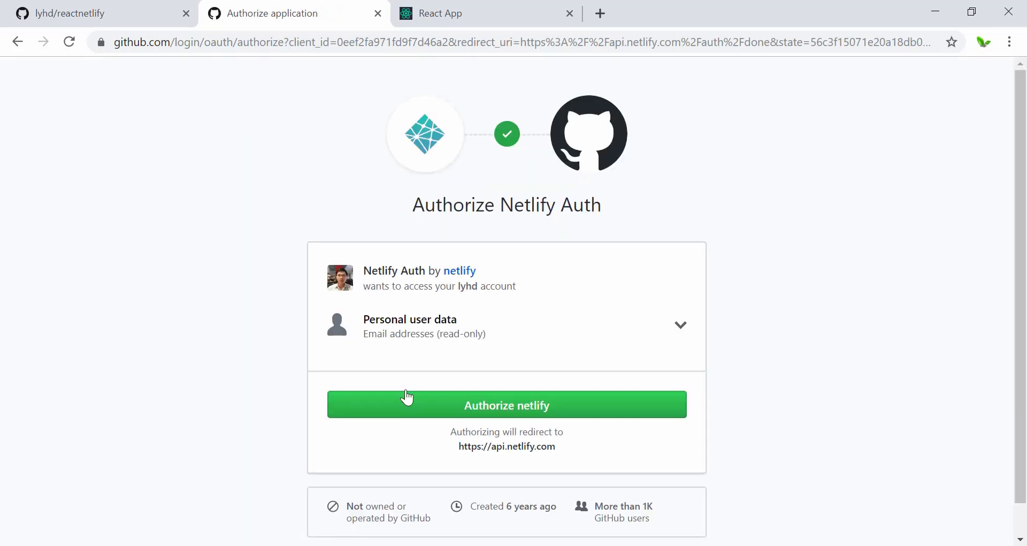
{"action": "mouse_move", "coordinate": [421, 413]}
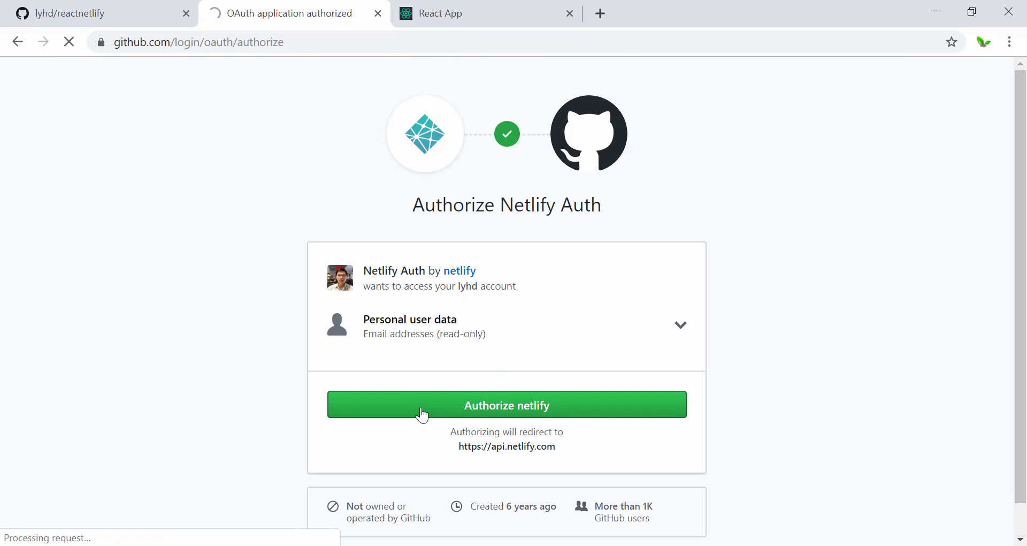
{"action": "left_click", "coordinate": [508, 404]}
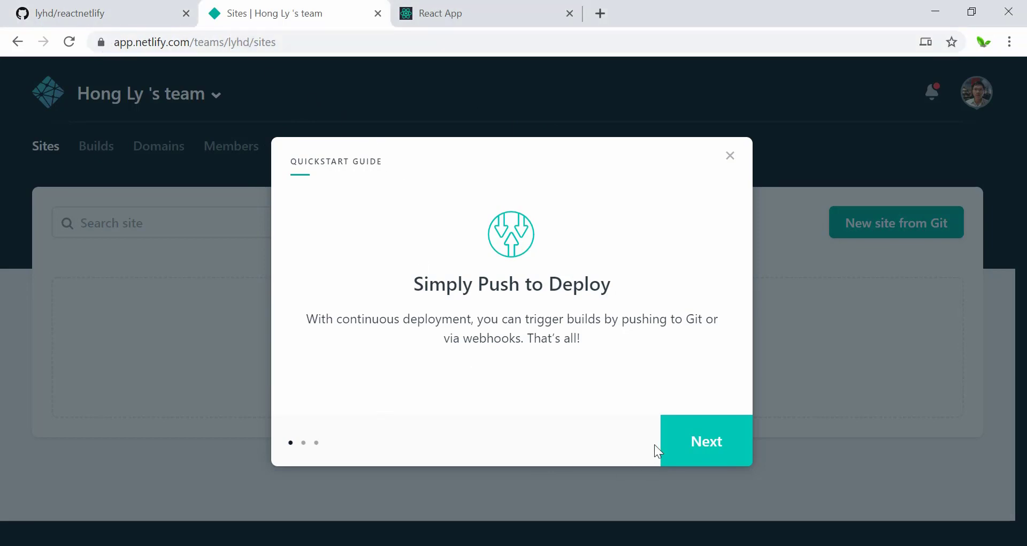
Step through both quickstart guide pages and finish it, leaving the empty sites dashboard.
{"action": "left_click", "coordinate": [706, 440]}
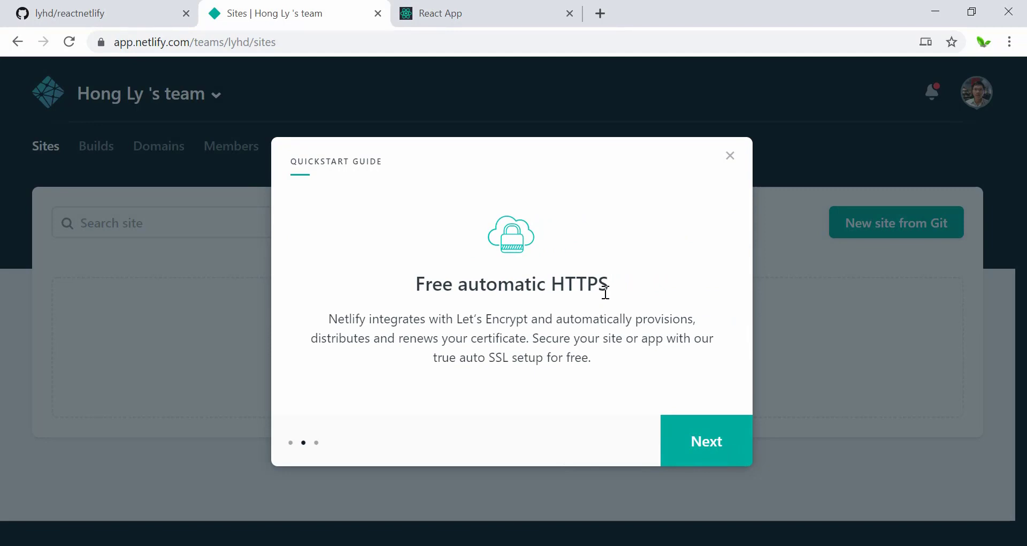
{"action": "mouse_move", "coordinate": [597, 306]}
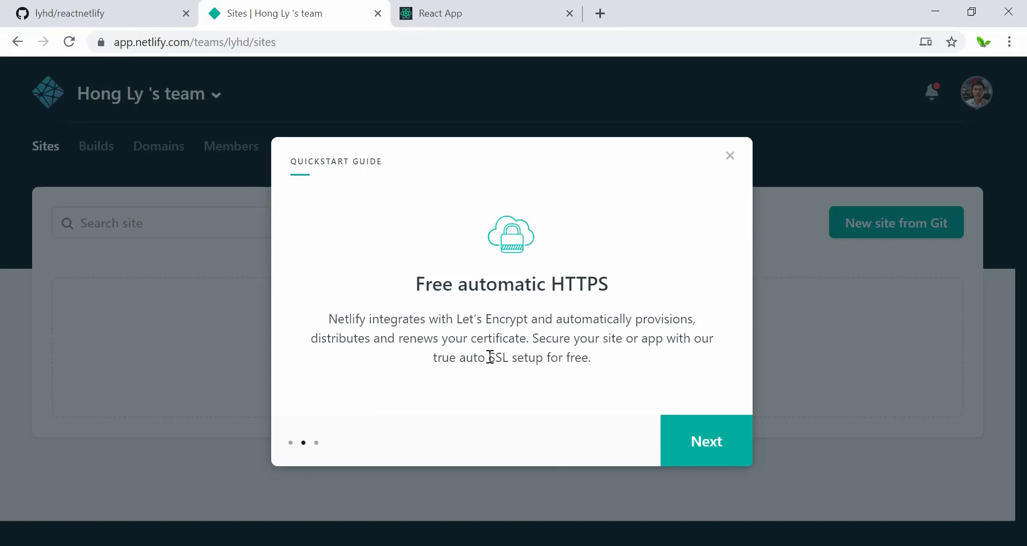
{"action": "left_click", "coordinate": [707, 440]}
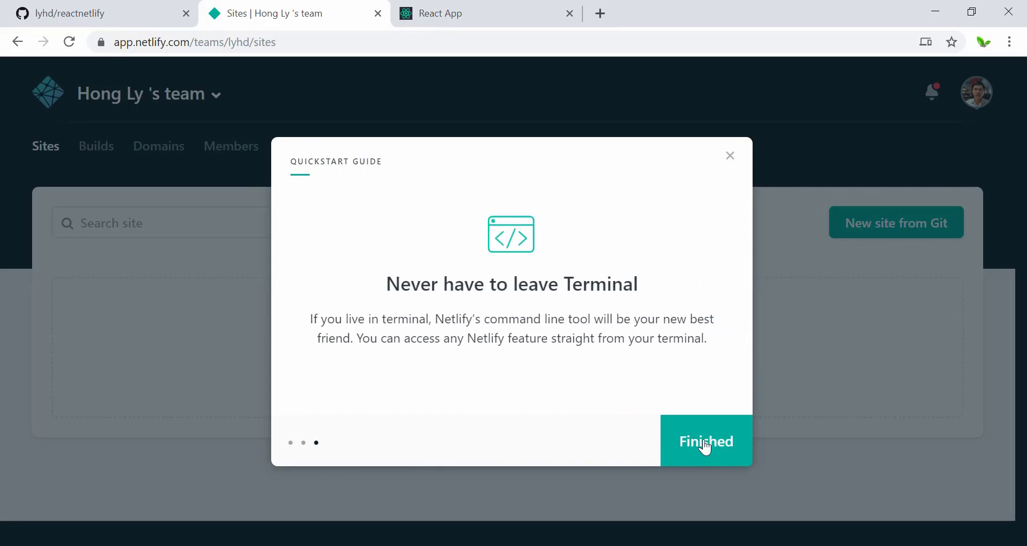
{"action": "left_click", "coordinate": [706, 441]}
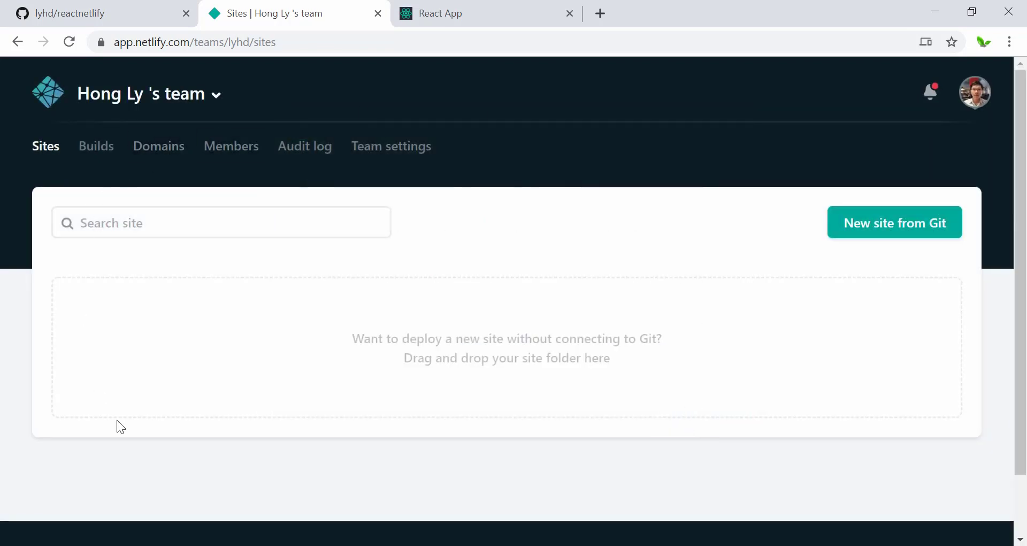
Start a new site from Git, reaching the Git provider connection step.
{"action": "scroll", "scroll_direction": "down", "scroll_amount": 3}
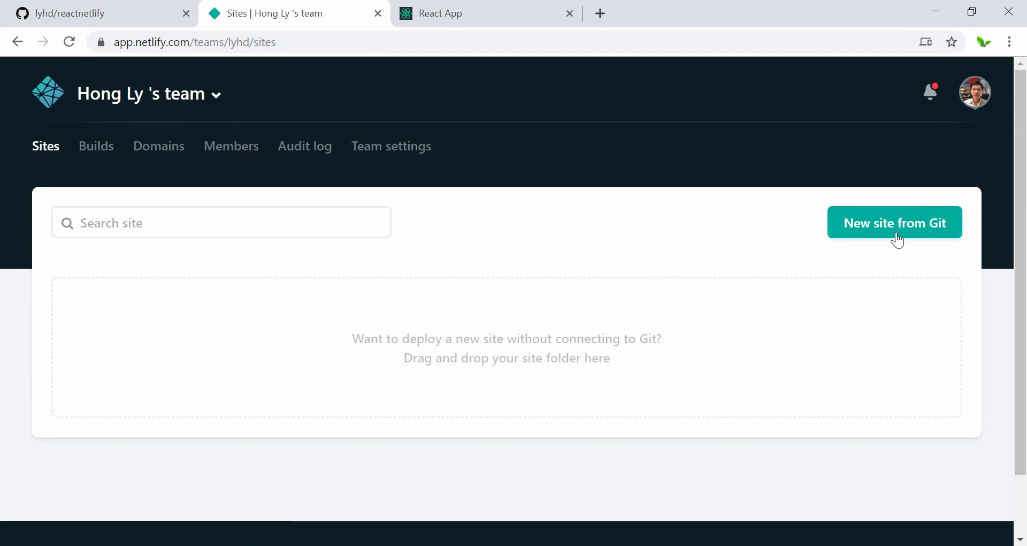
{"action": "mouse_move", "coordinate": [888, 230]}
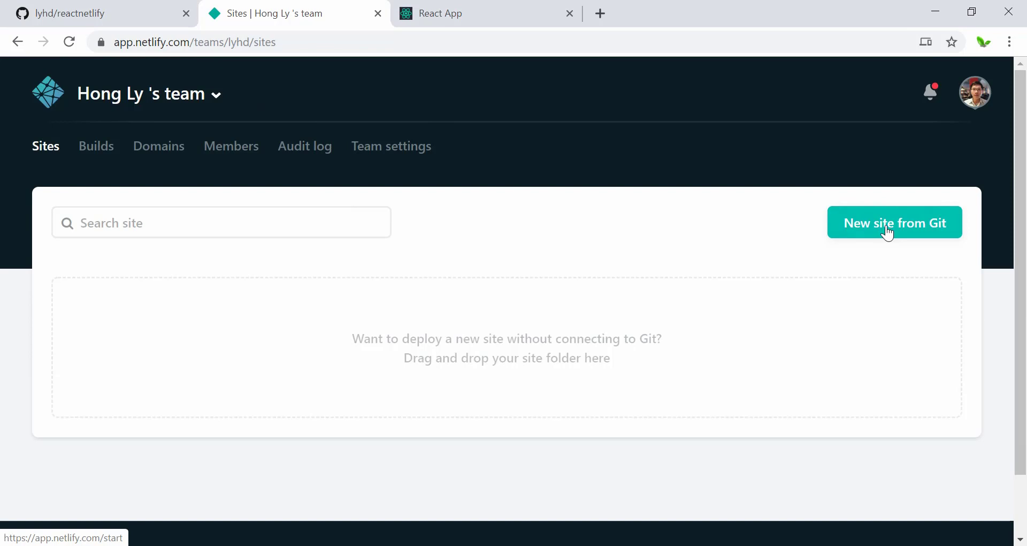
{"action": "left_click", "coordinate": [895, 222]}
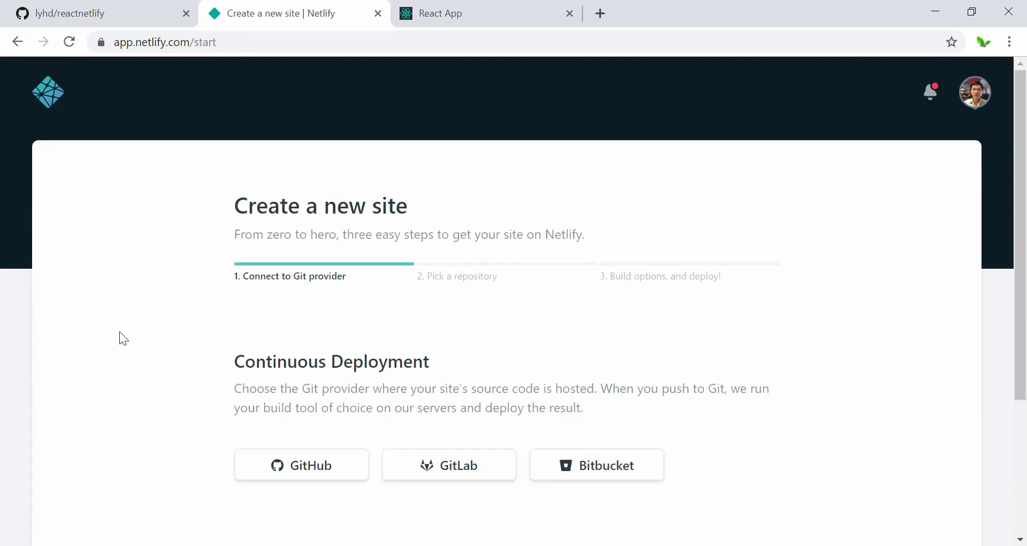
{"action": "scroll", "scroll_direction": "down", "scroll_amount": 3}
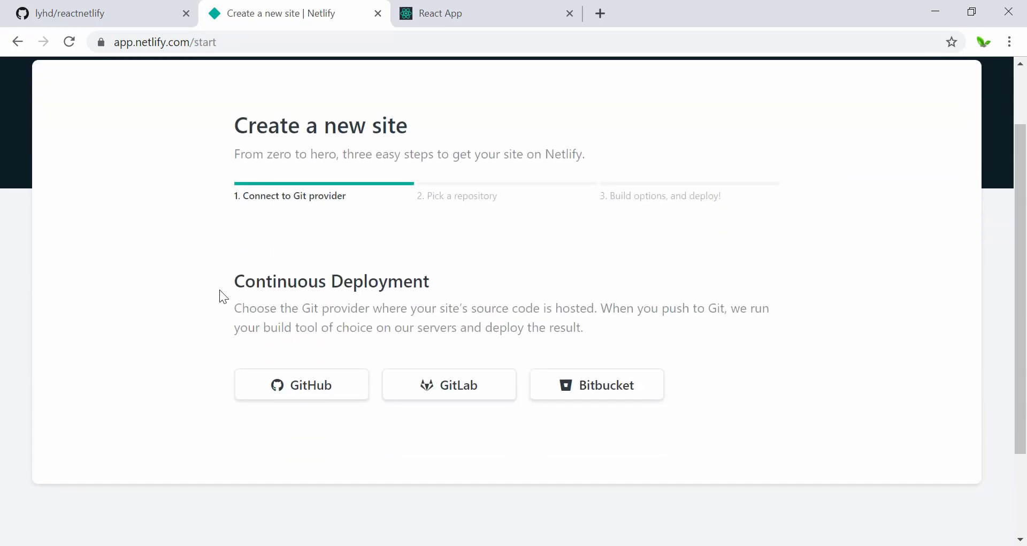
{"action": "left_click_drag", "start_coordinate": [235, 282], "coordinate": [414, 282]}
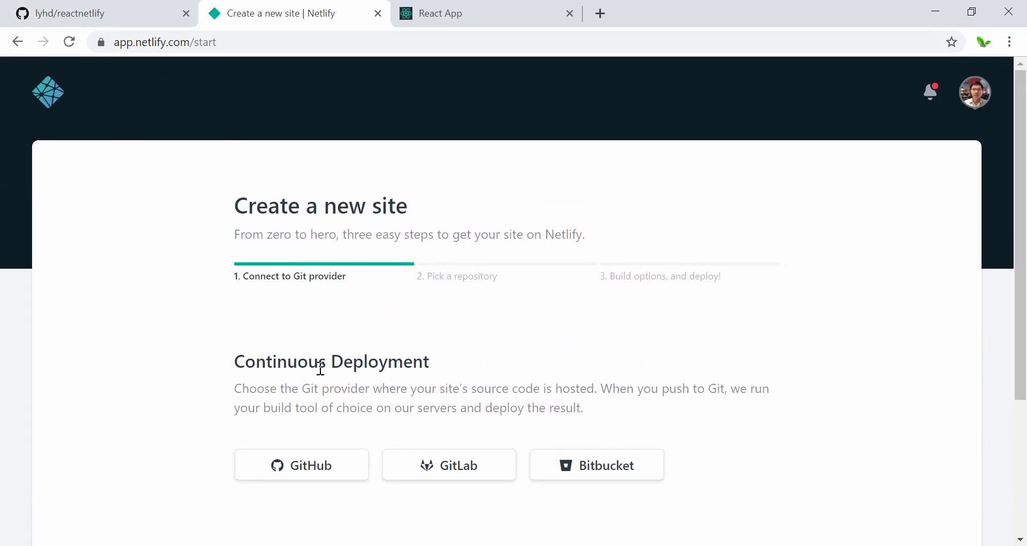
Connect to GitHub and limit Netlify's access to only the reactnetlify repository.
{"action": "left_click", "coordinate": [301, 465]}
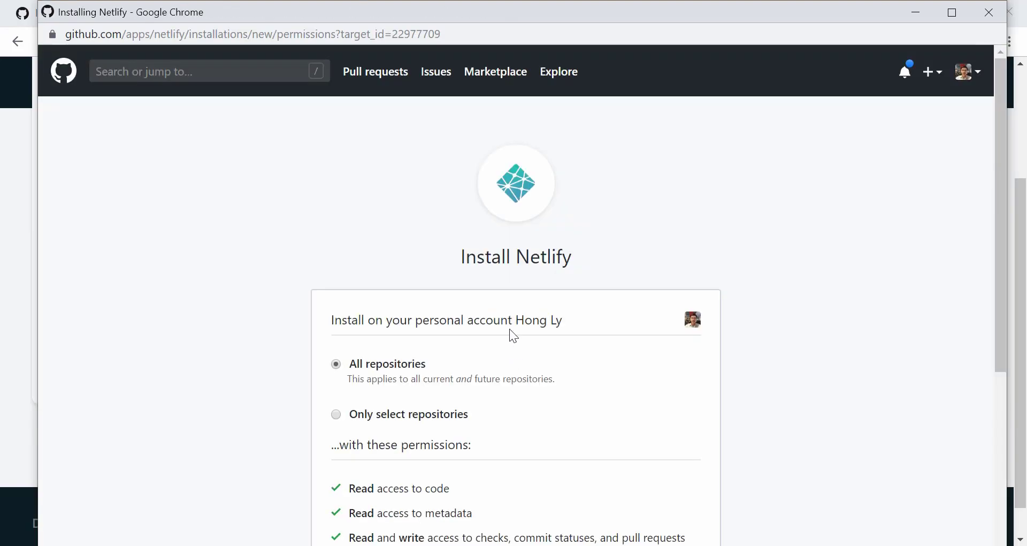
{"action": "scroll", "scroll_direction": "down", "scroll_amount": 3}
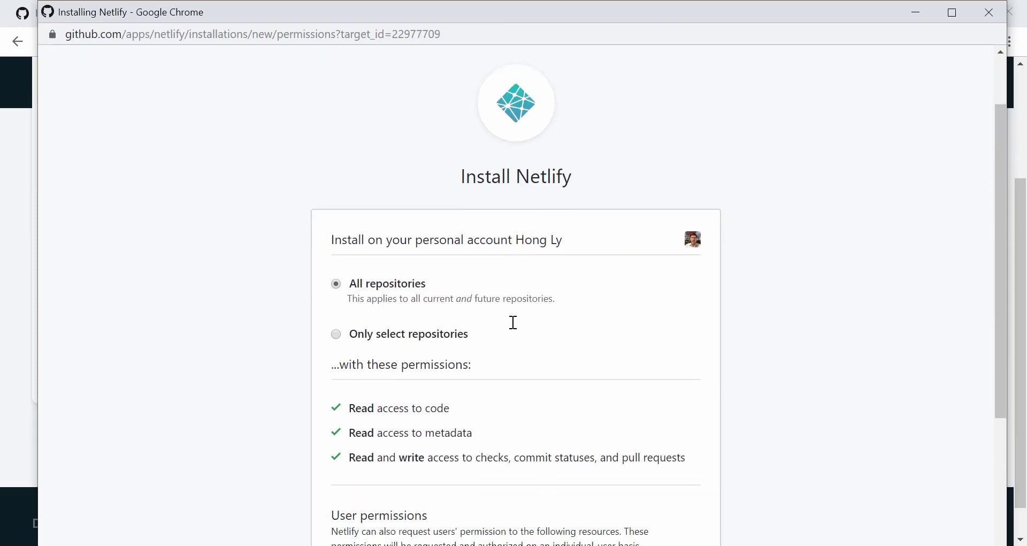
{"action": "mouse_move", "coordinate": [519, 182]}
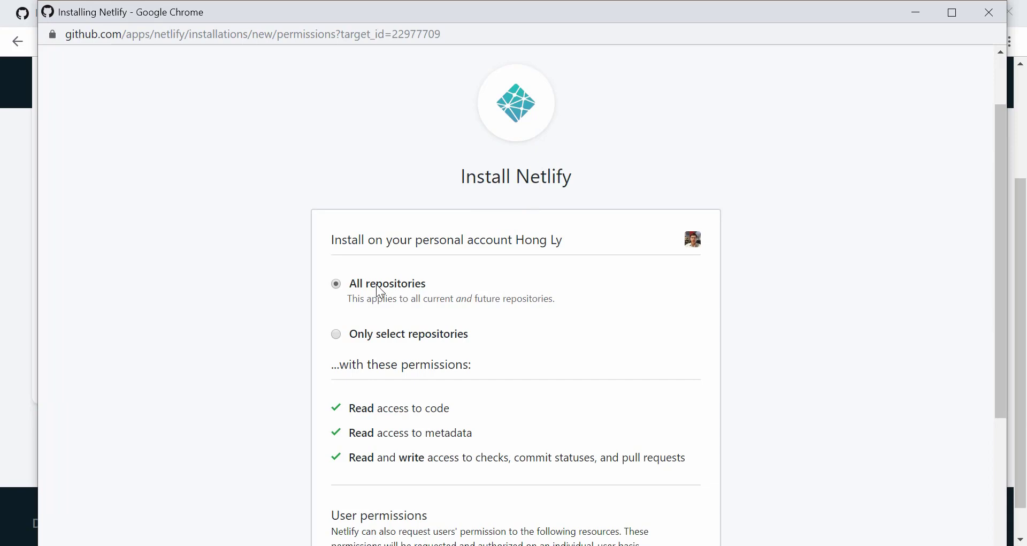
{"action": "mouse_move", "coordinate": [418, 299]}
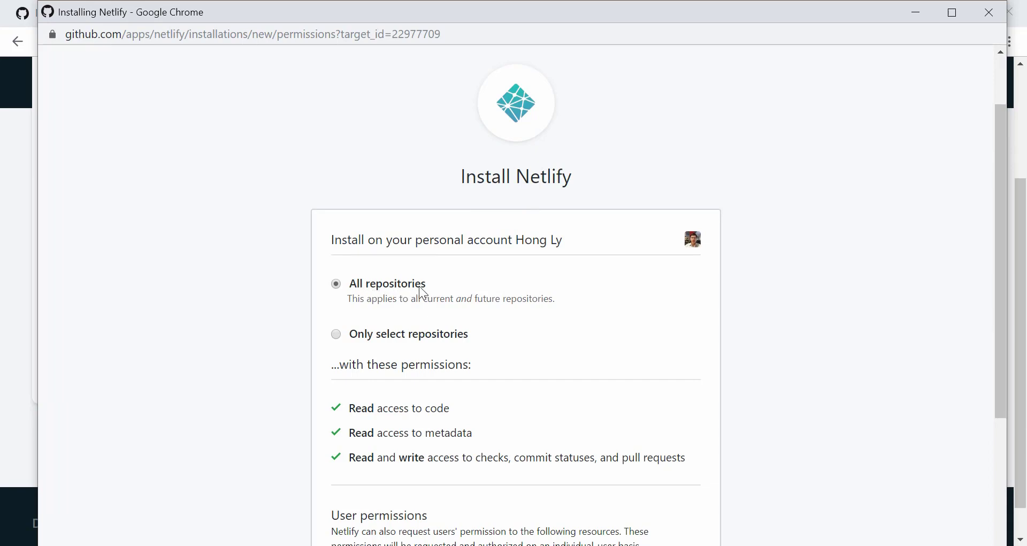
{"action": "left_click", "coordinate": [336, 334]}
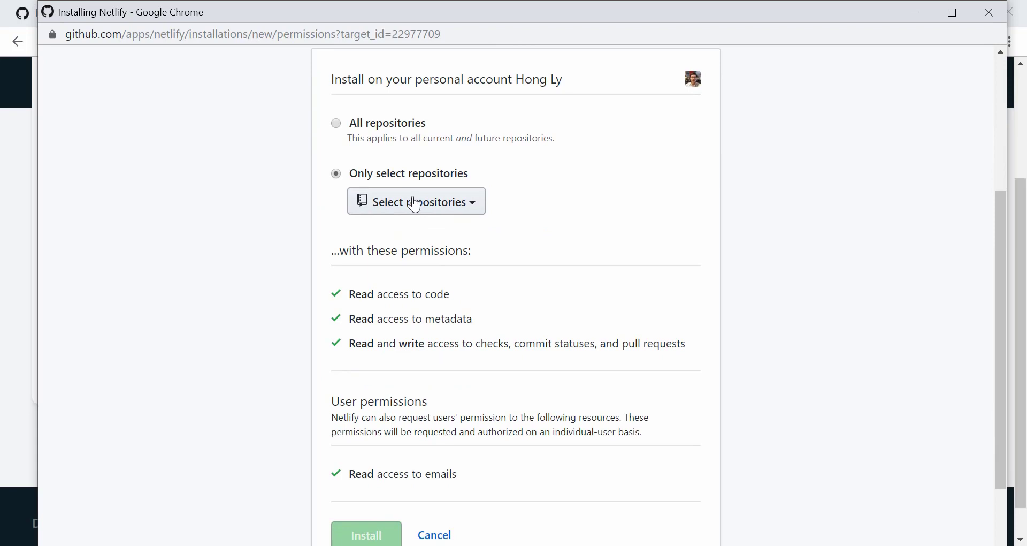
{"action": "left_click", "coordinate": [416, 201]}
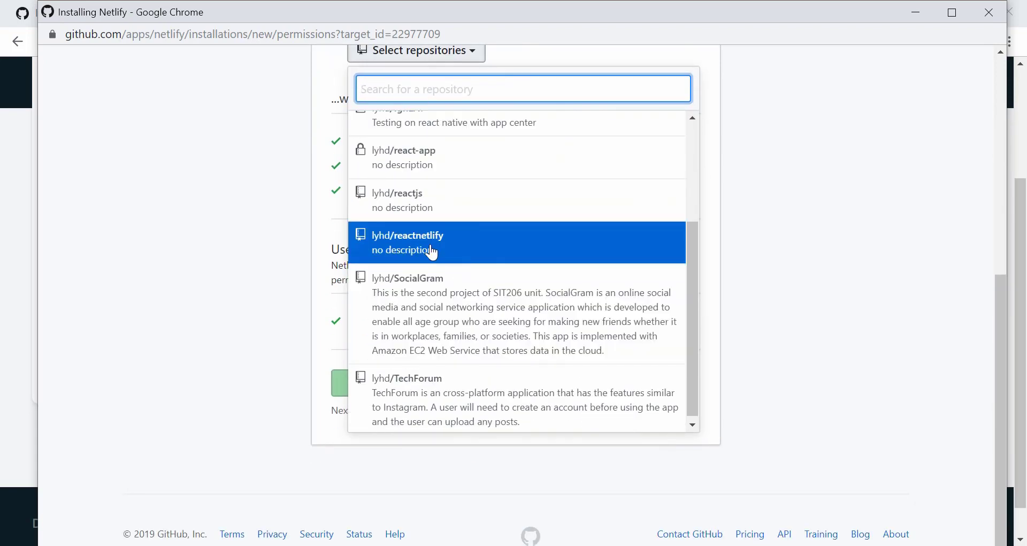
{"action": "left_click", "coordinate": [428, 242]}
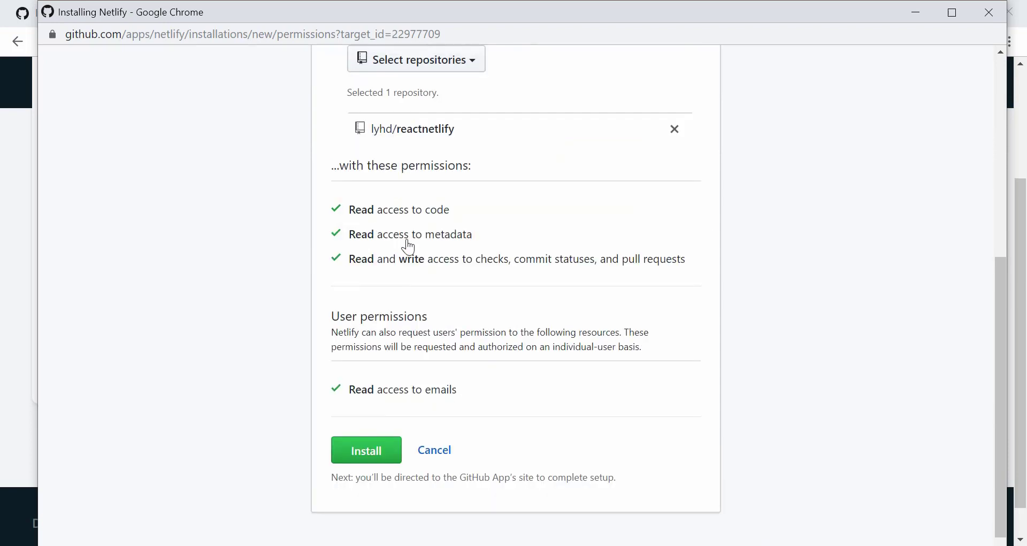
{"action": "mouse_move", "coordinate": [336, 449]}
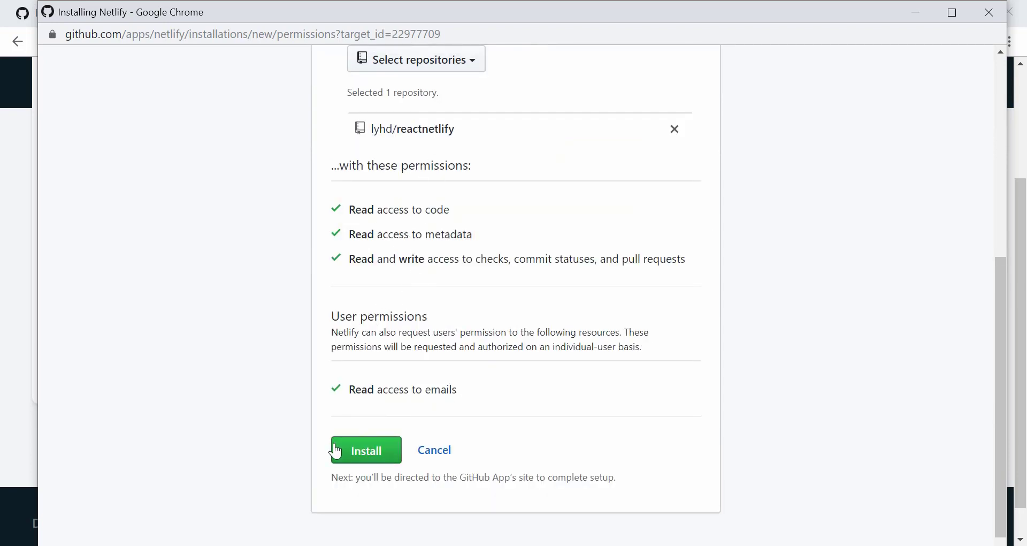
Install Netlify on GitHub and confirm the account password to complete it.
{"action": "scroll", "scroll_direction": "down", "scroll_amount": 3}
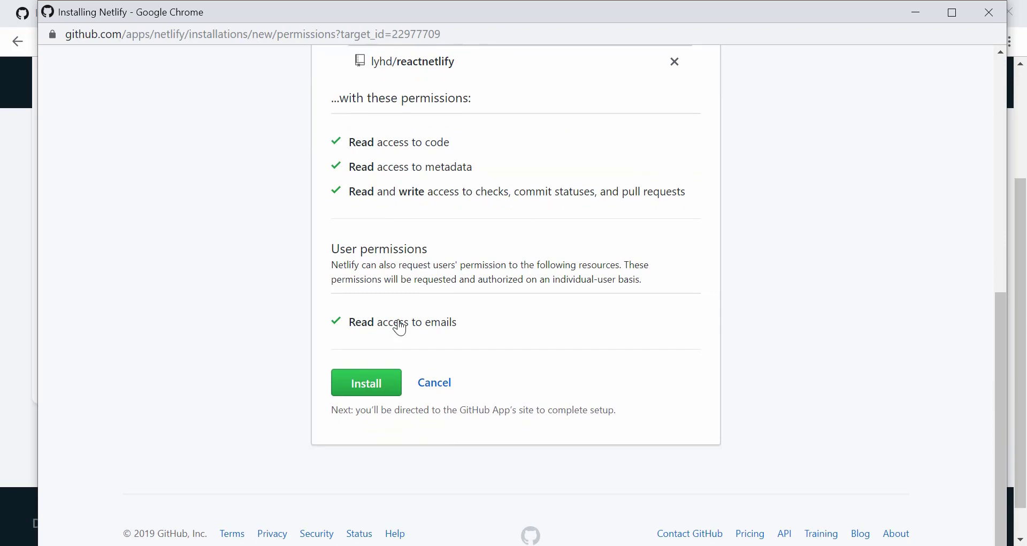
{"action": "left_click", "coordinate": [366, 383]}
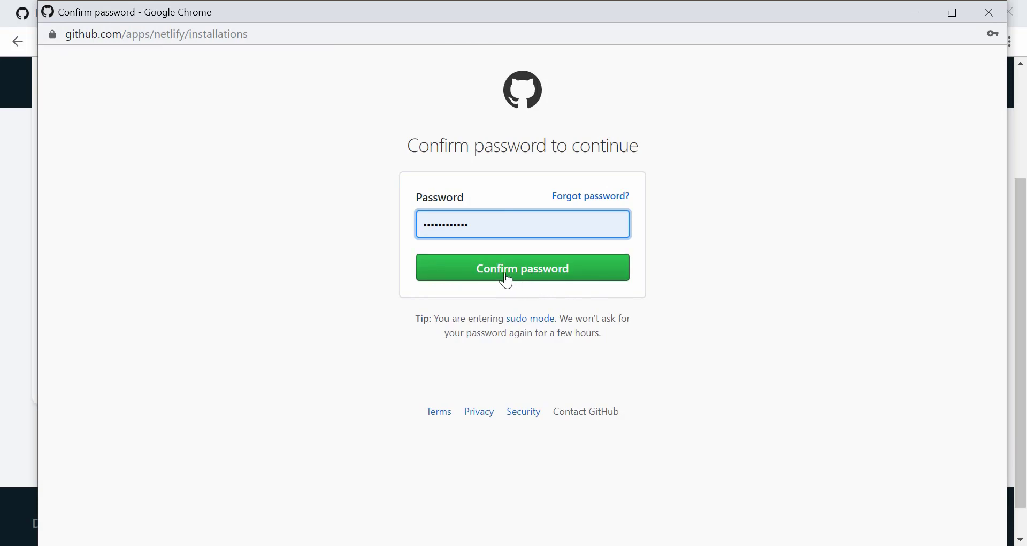
{"action": "left_click", "coordinate": [505, 276]}
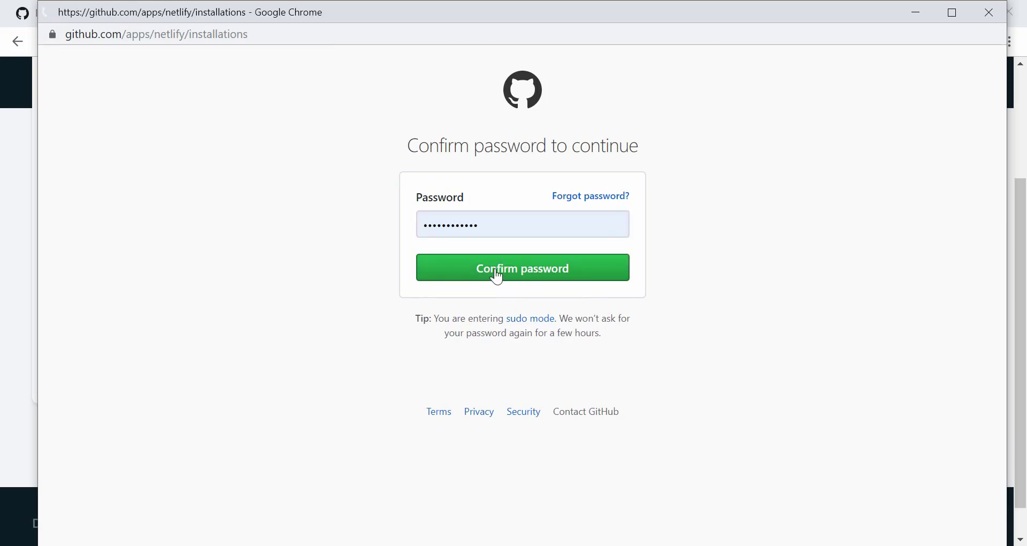
{"action": "left_click", "coordinate": [522, 268]}
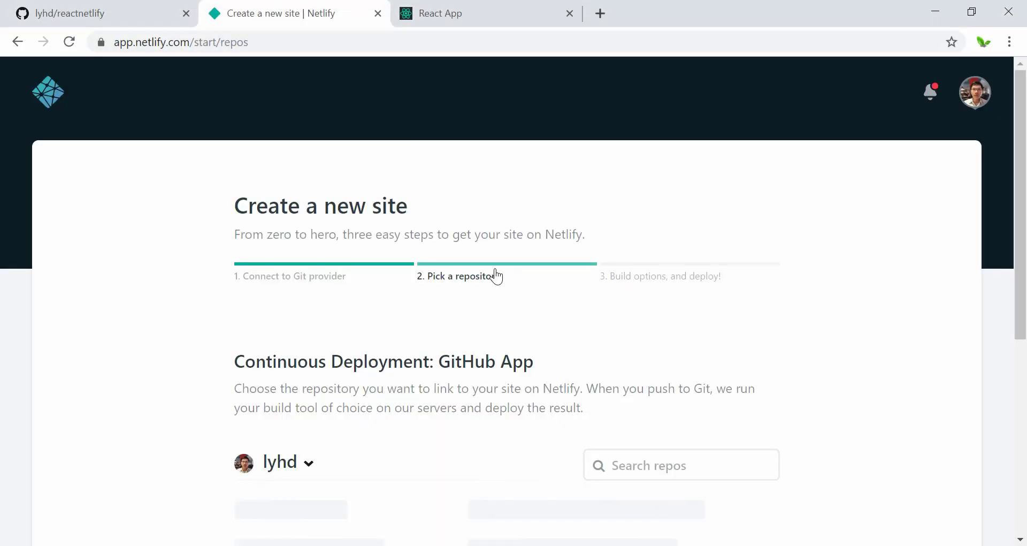
Choose the reactnetlify repository for the new Netlify site.
{"action": "scroll", "scroll_direction": "down", "scroll_amount": 3}
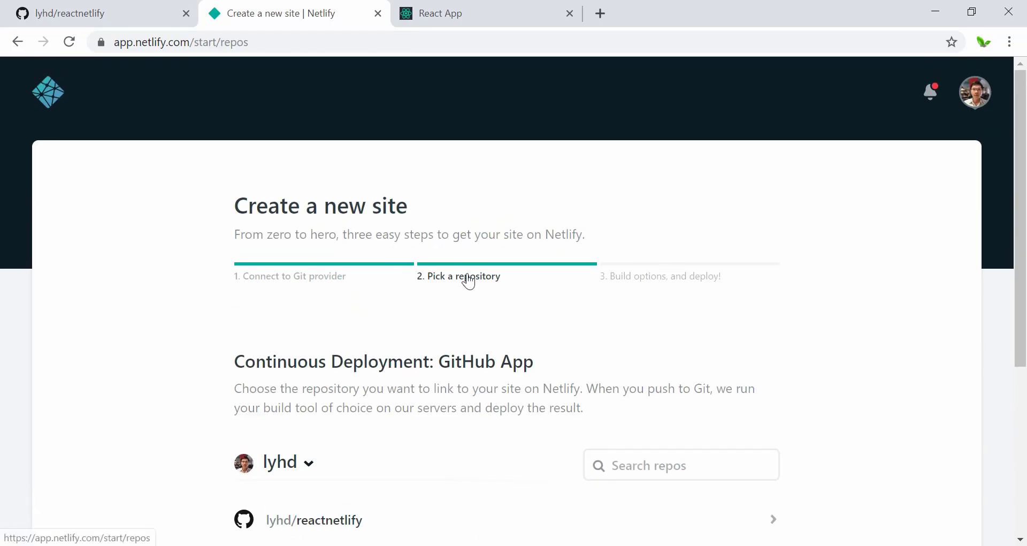
{"action": "scroll", "scroll_direction": "down", "scroll_amount": 3}
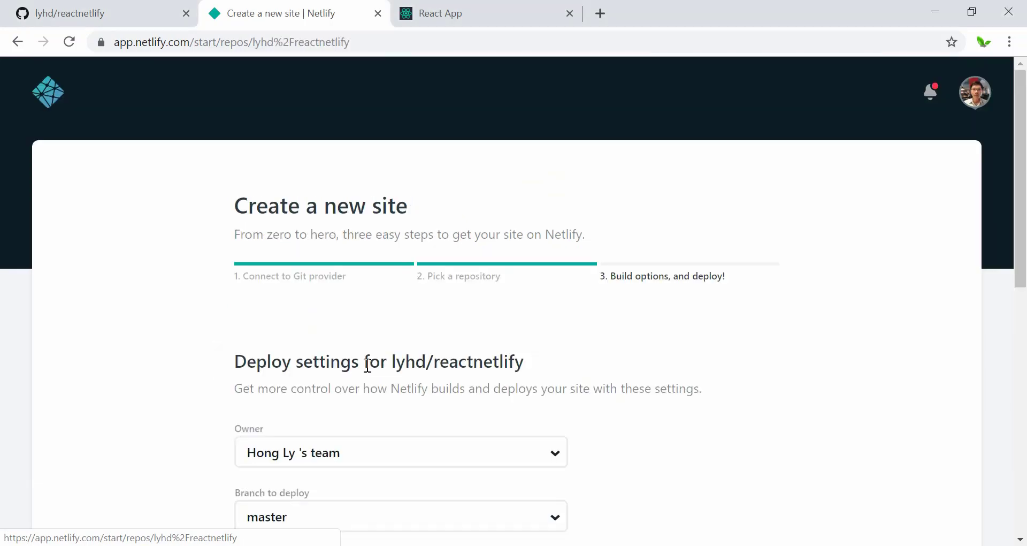
Keep master branch, npm run build and build/ directory, and reveal advanced build settings.
{"action": "scroll", "scroll_direction": "down", "scroll_amount": 3}
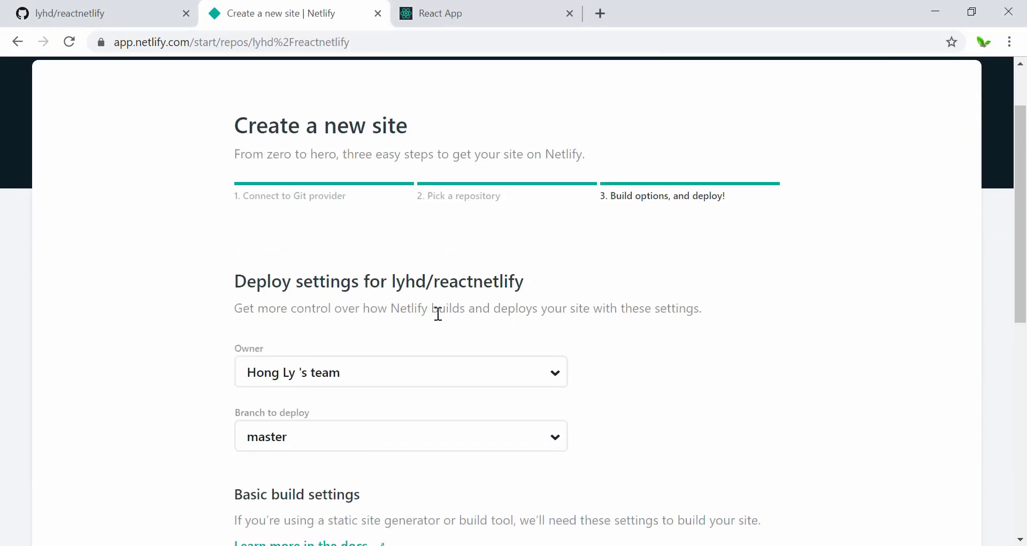
{"action": "scroll", "scroll_direction": "down", "scroll_amount": 3}
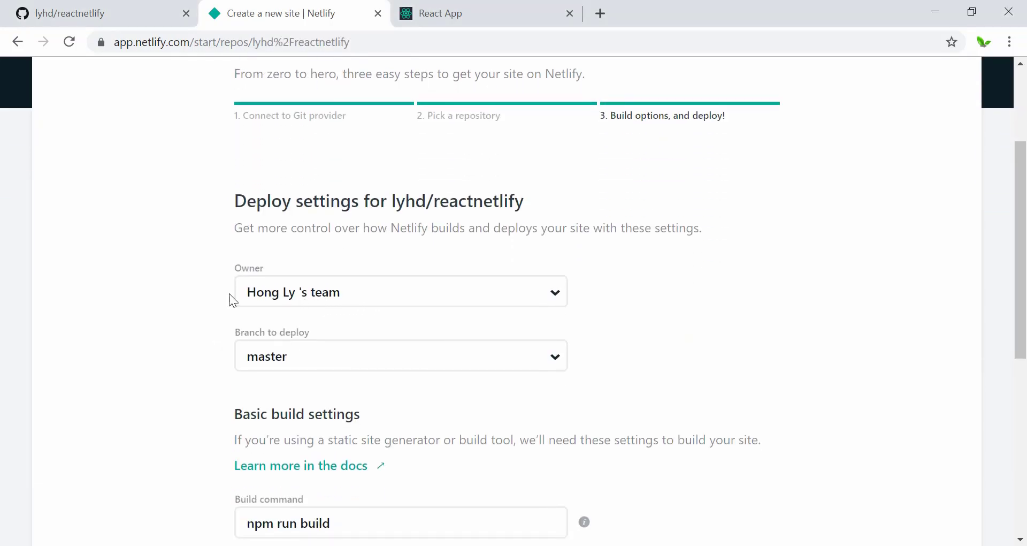
{"action": "scroll", "scroll_direction": "down", "scroll_amount": 3}
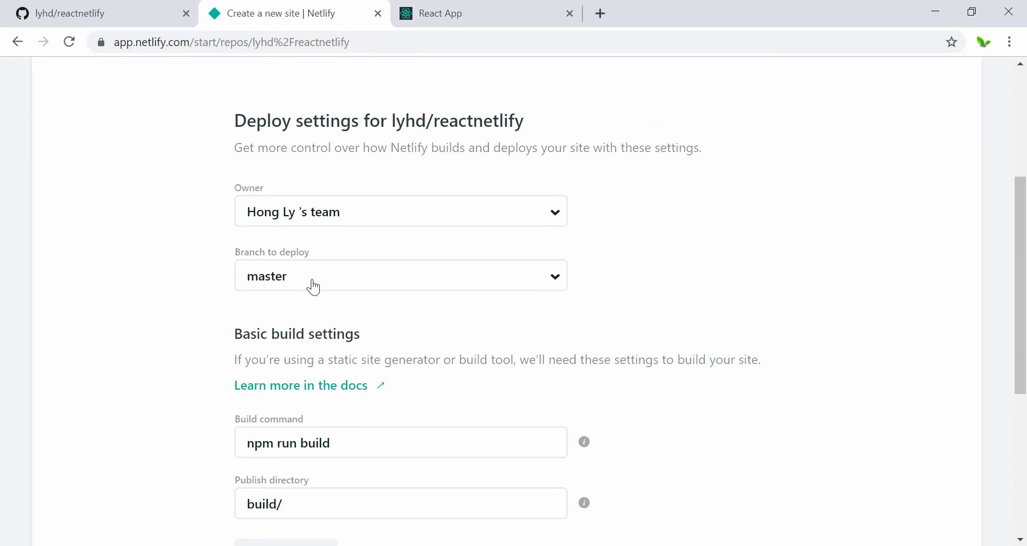
{"action": "left_click", "coordinate": [402, 276]}
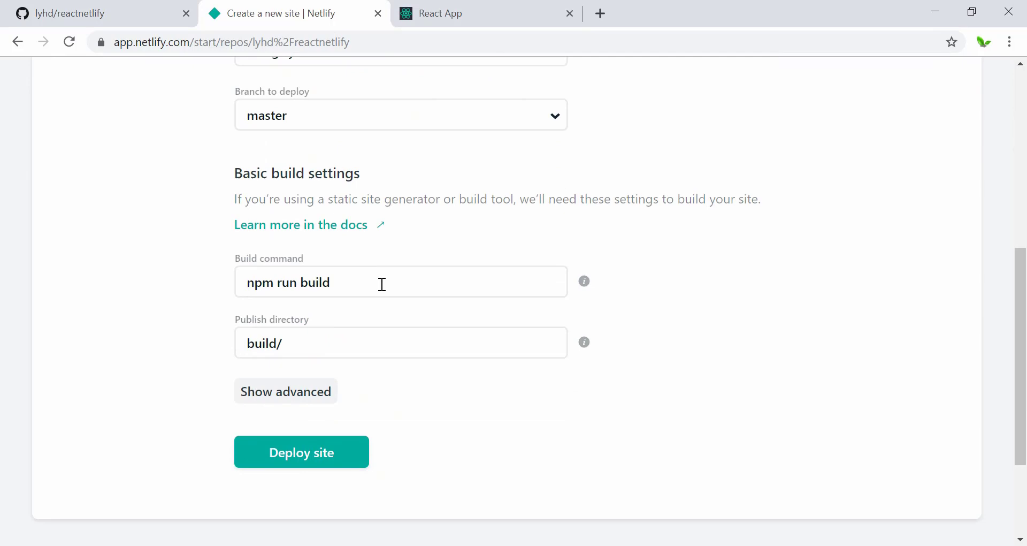
{"action": "mouse_move", "coordinate": [385, 291]}
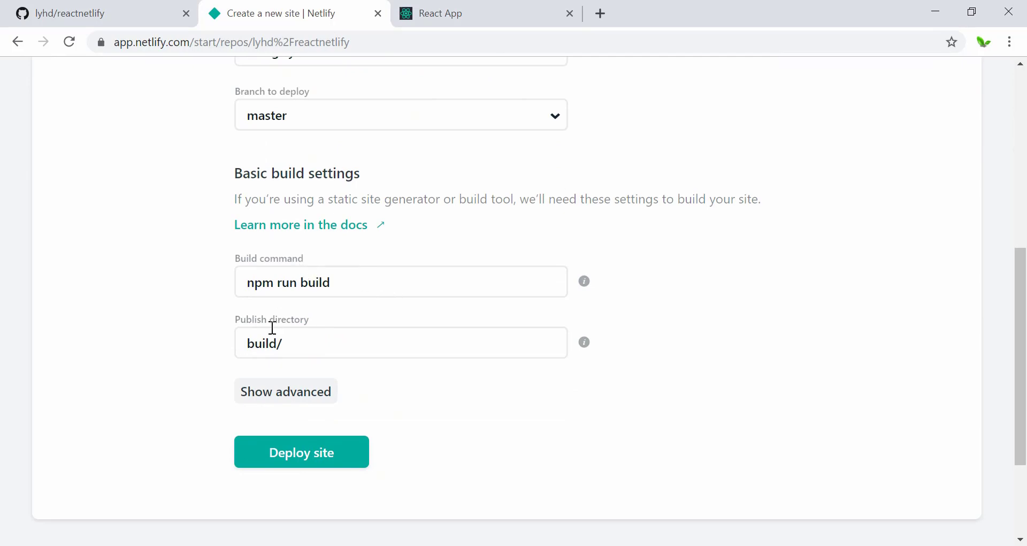
{"action": "mouse_move", "coordinate": [304, 331]}
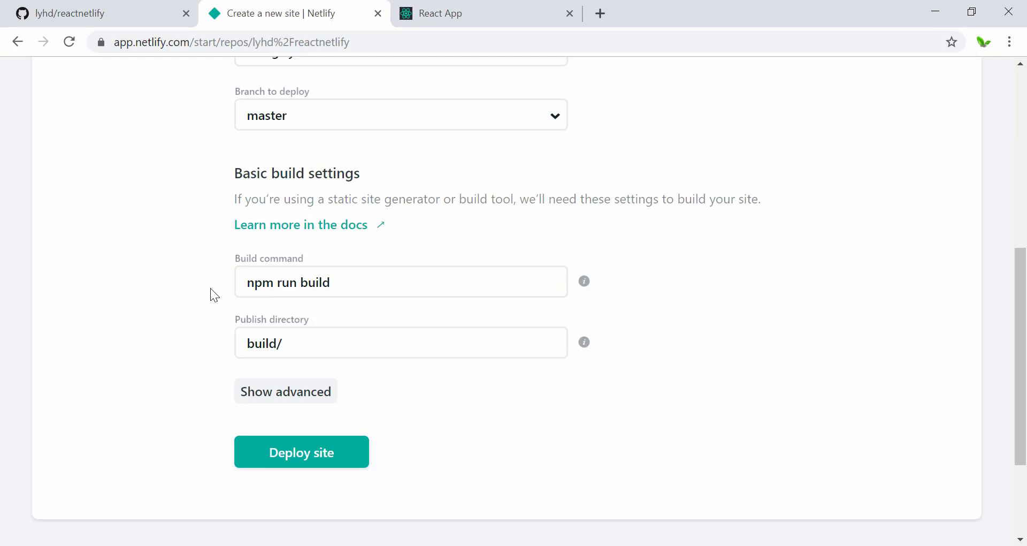
{"action": "left_click", "coordinate": [286, 391]}
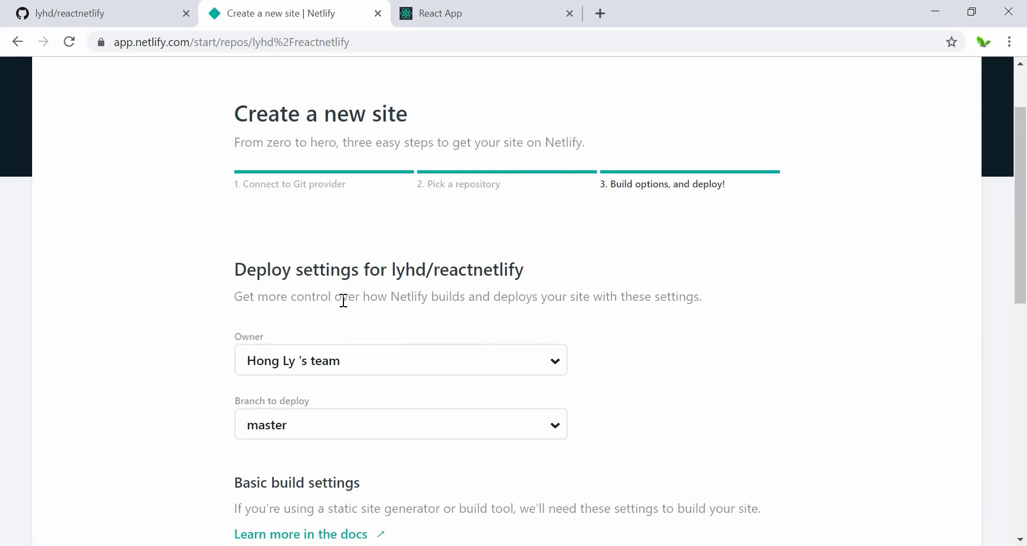
{"action": "scroll", "scroll_direction": "down", "scroll_amount": 3}
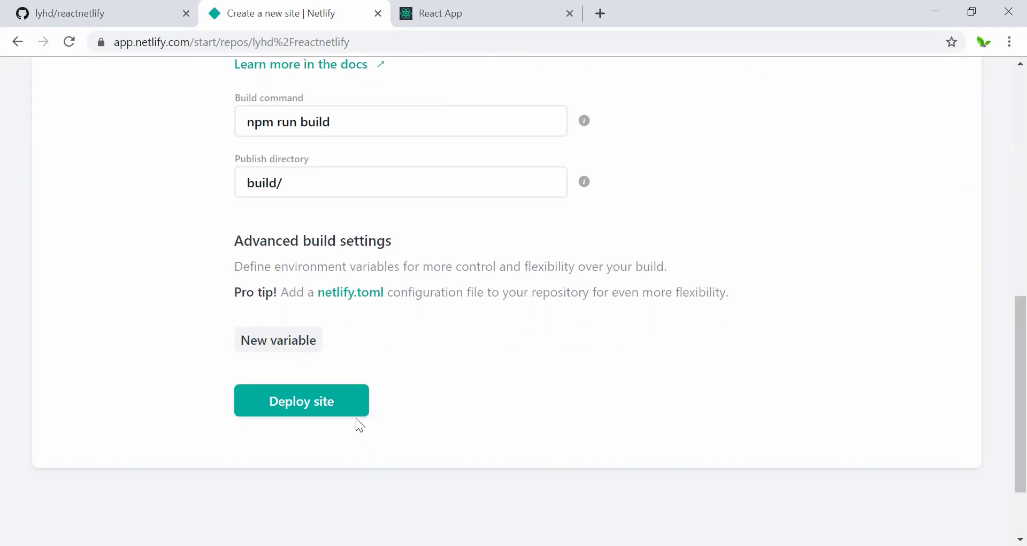
{"action": "left_click", "coordinate": [302, 400]}
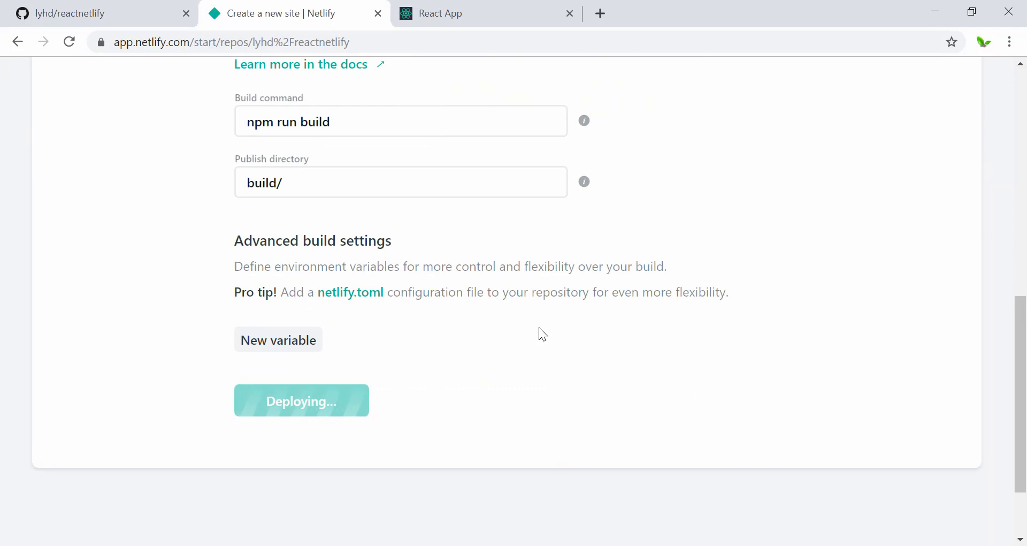
{"action": "left_click", "coordinate": [302, 400]}
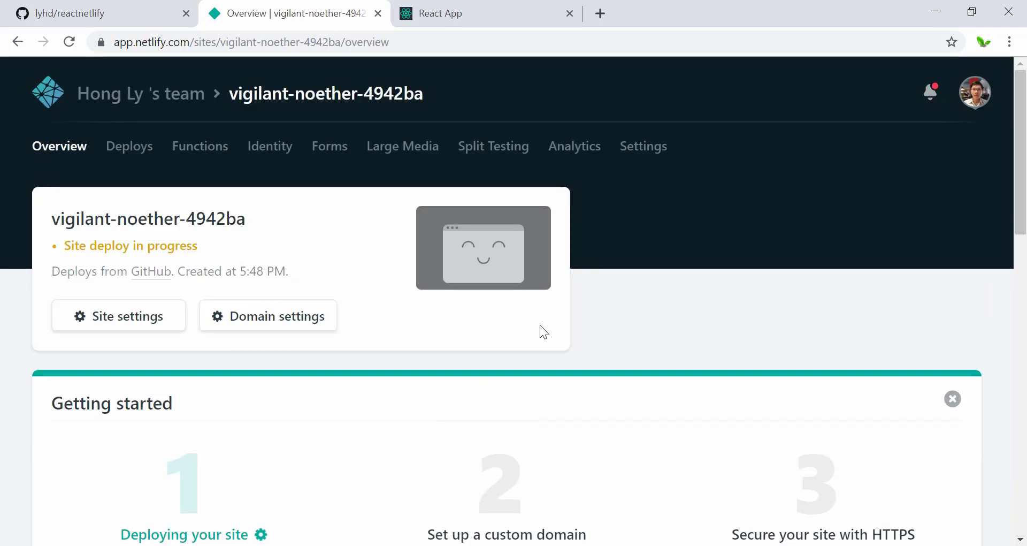
{"action": "mouse_move", "coordinate": [514, 313]}
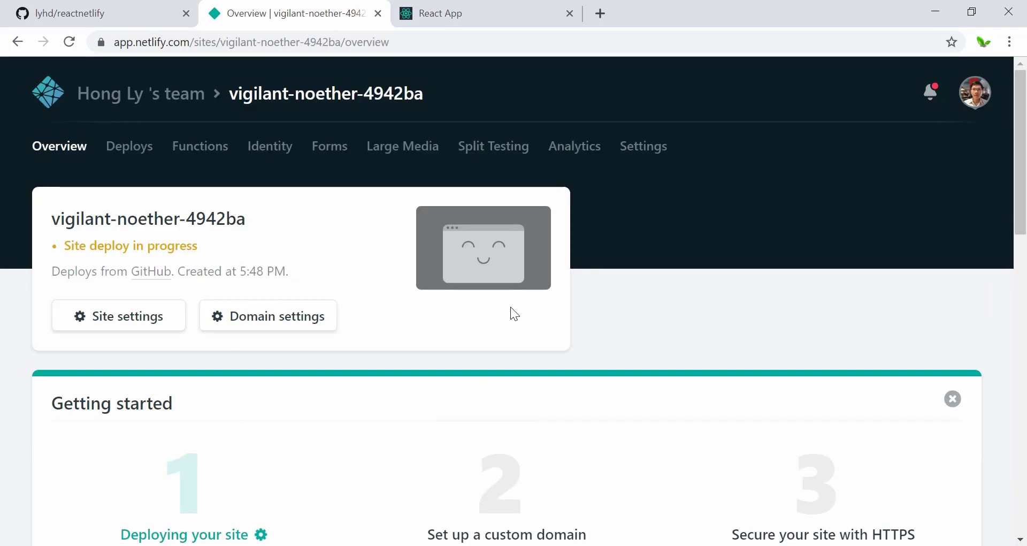
{"action": "mouse_move", "coordinate": [214, 251]}
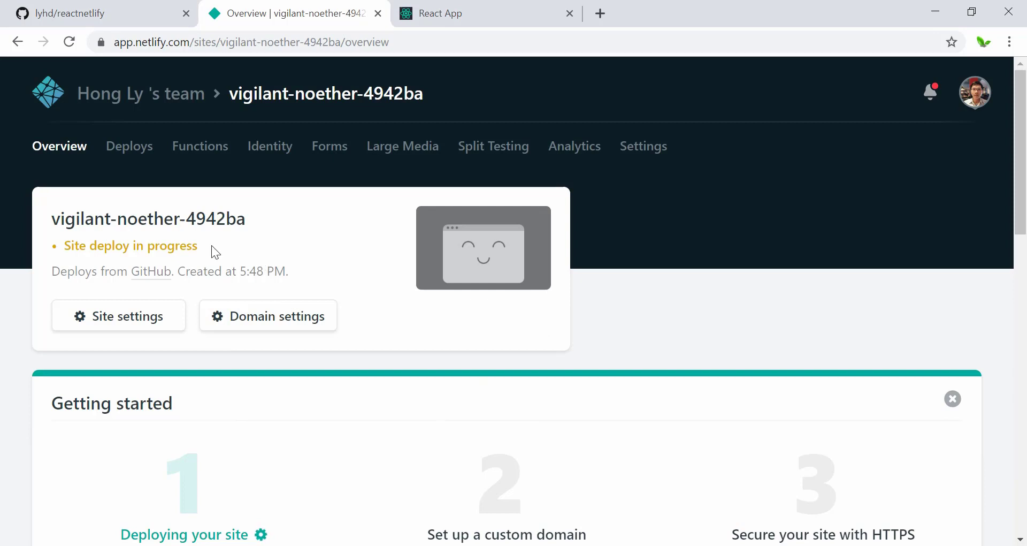
{"action": "scroll", "scroll_direction": "down", "scroll_amount": 3}
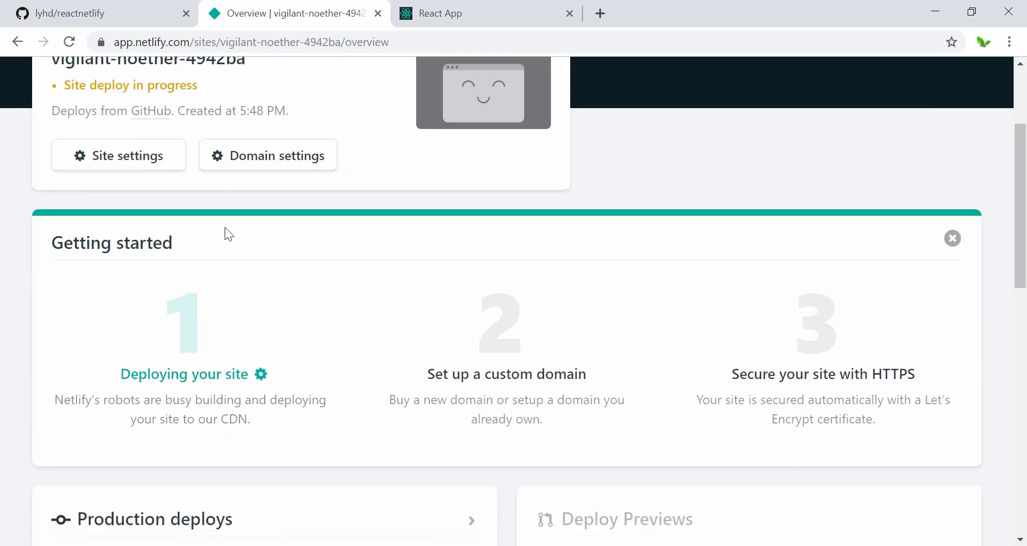
{"action": "scroll", "scroll_direction": "down", "scroll_amount": 3}
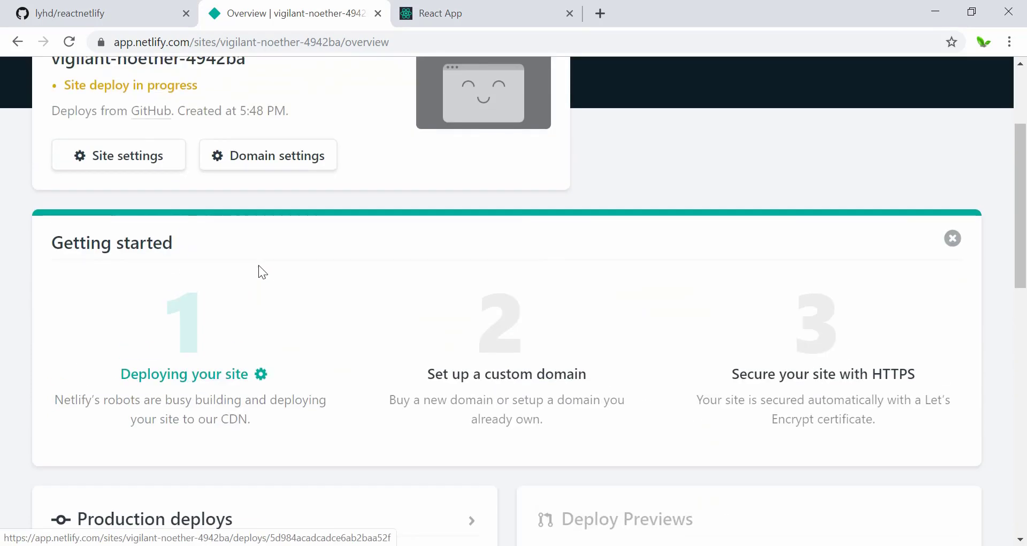
{"action": "scroll", "scroll_direction": "down", "scroll_amount": 3}
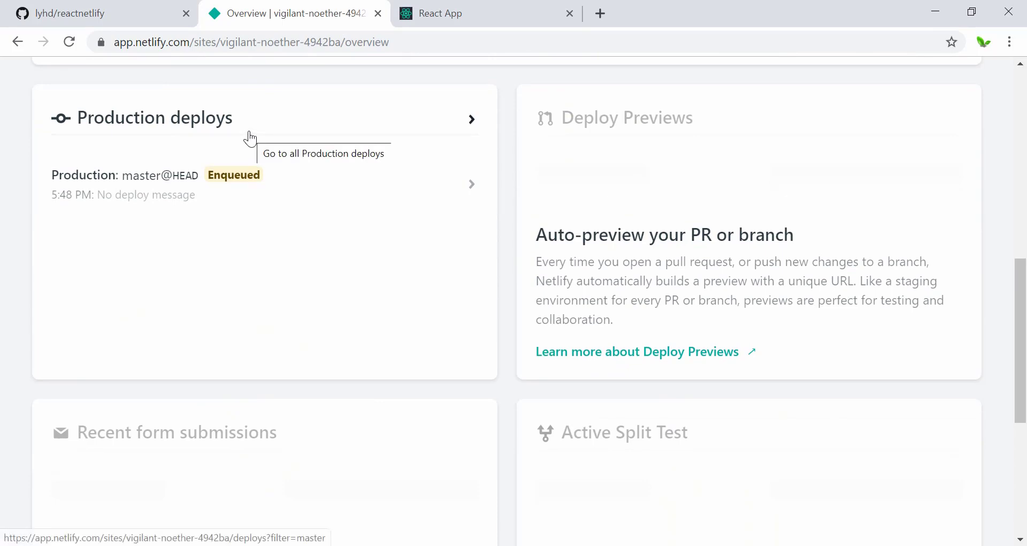
{"action": "mouse_move", "coordinate": [649, 123]}
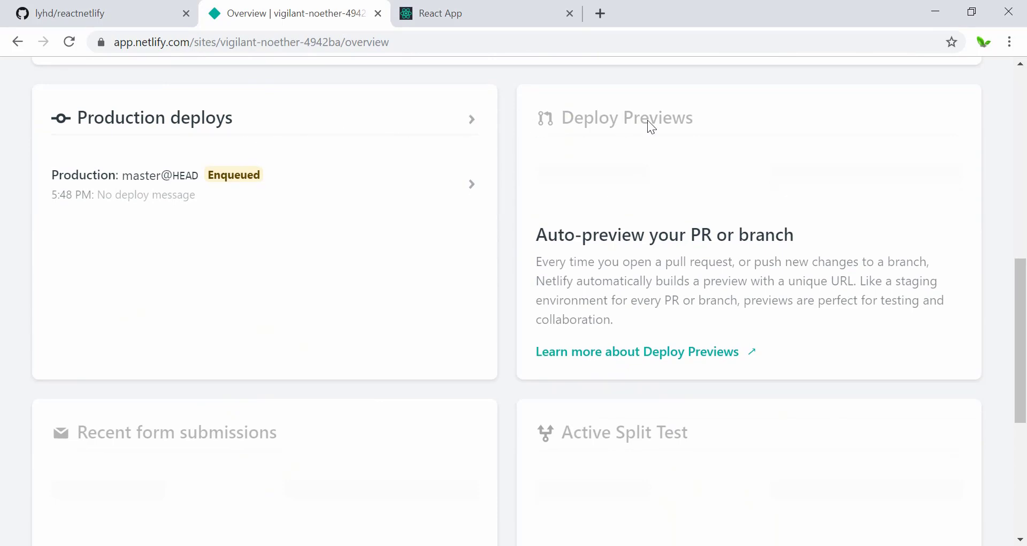
{"action": "scroll", "scroll_direction": "down", "scroll_amount": 3}
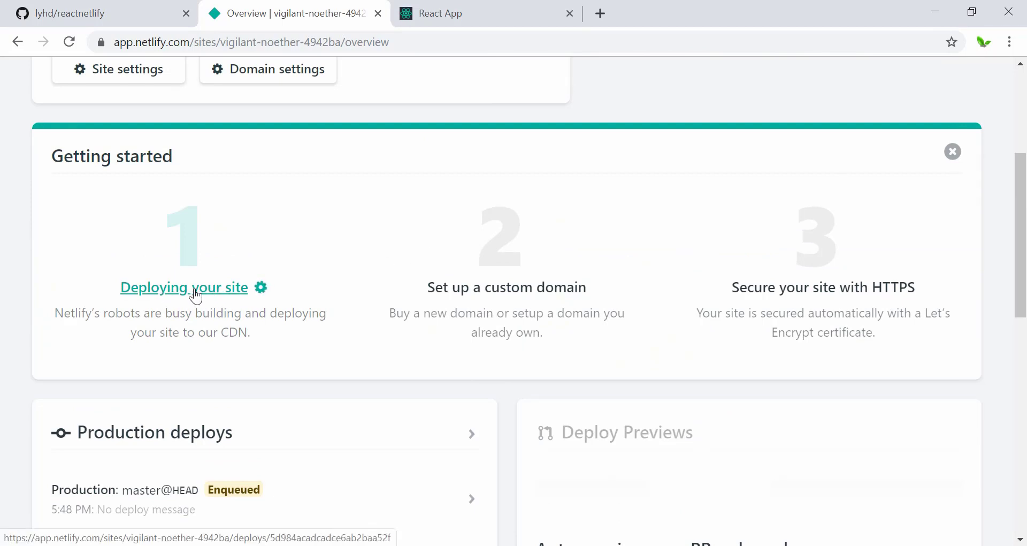
{"action": "mouse_move", "coordinate": [184, 329]}
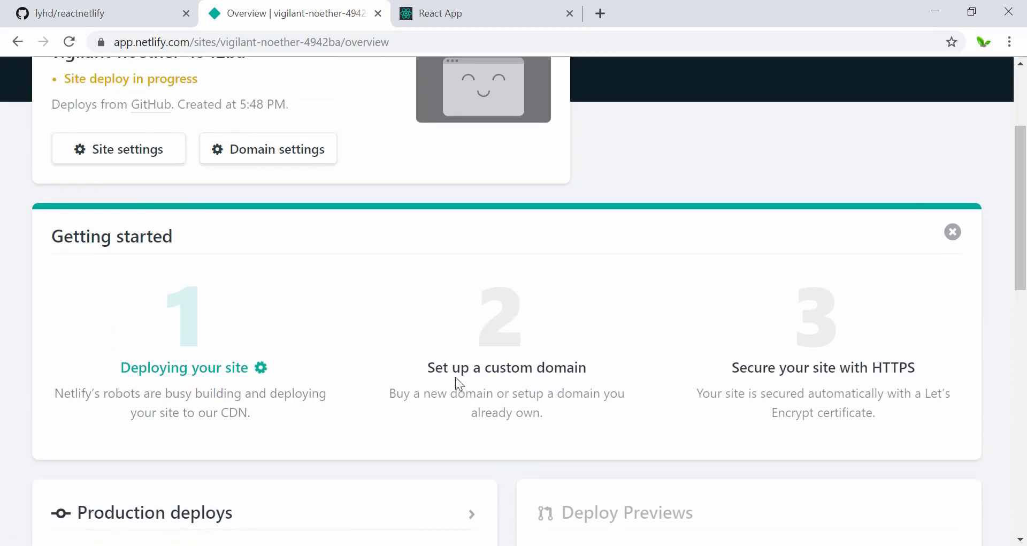
{"action": "mouse_move", "coordinate": [448, 398]}
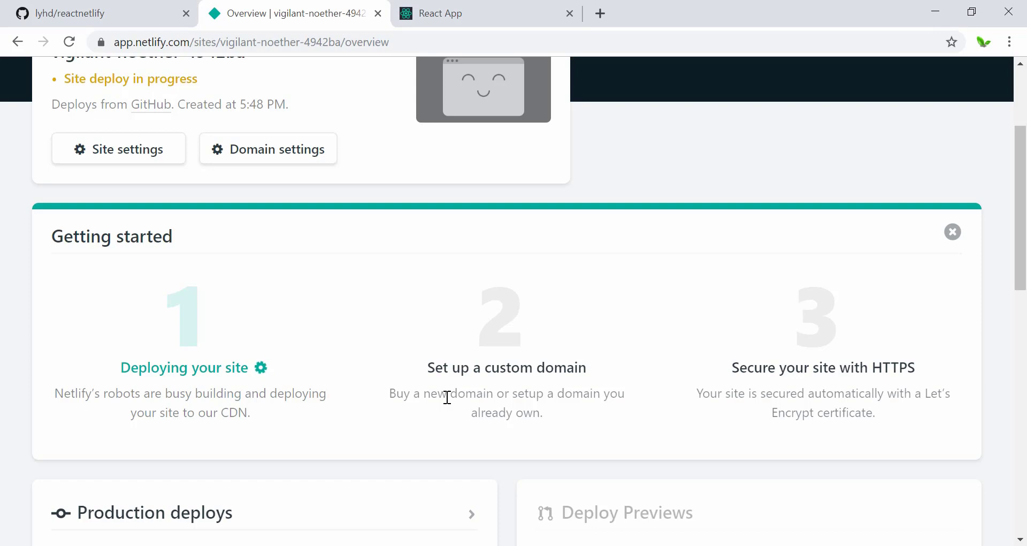
{"action": "scroll", "scroll_direction": "up", "scroll_amount": 3}
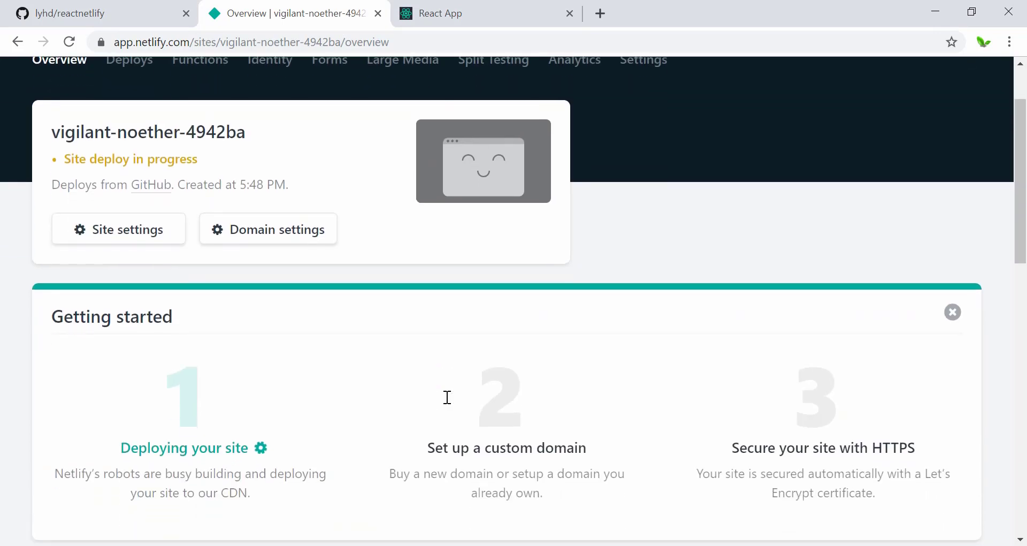
{"action": "mouse_move", "coordinate": [447, 404]}
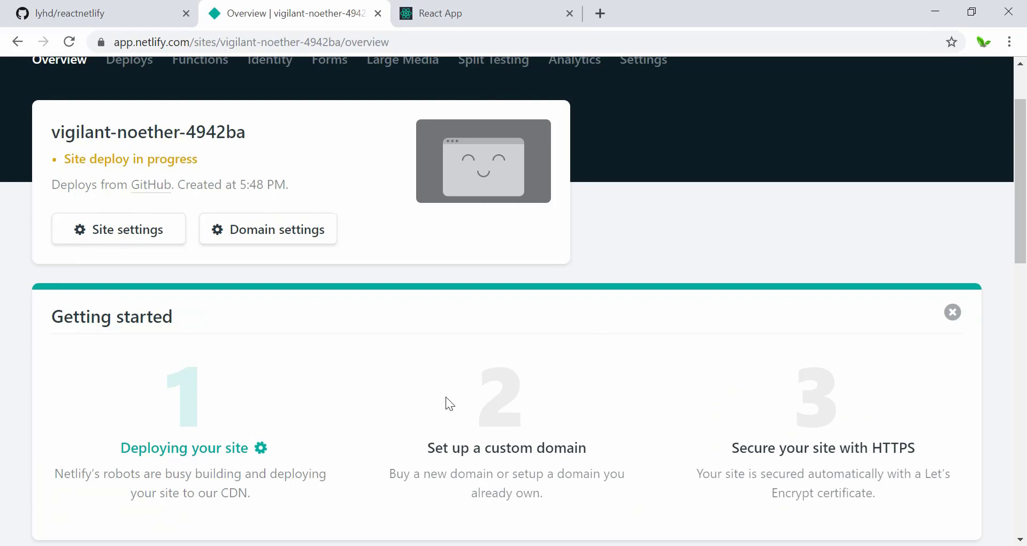
{"action": "scroll", "scroll_direction": "down", "scroll_amount": 3}
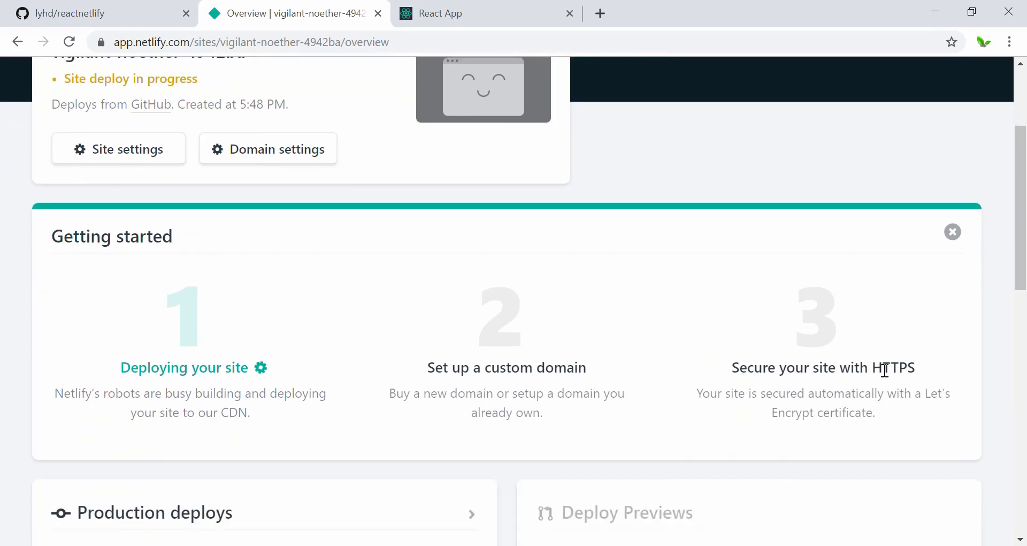
{"action": "mouse_move", "coordinate": [747, 394]}
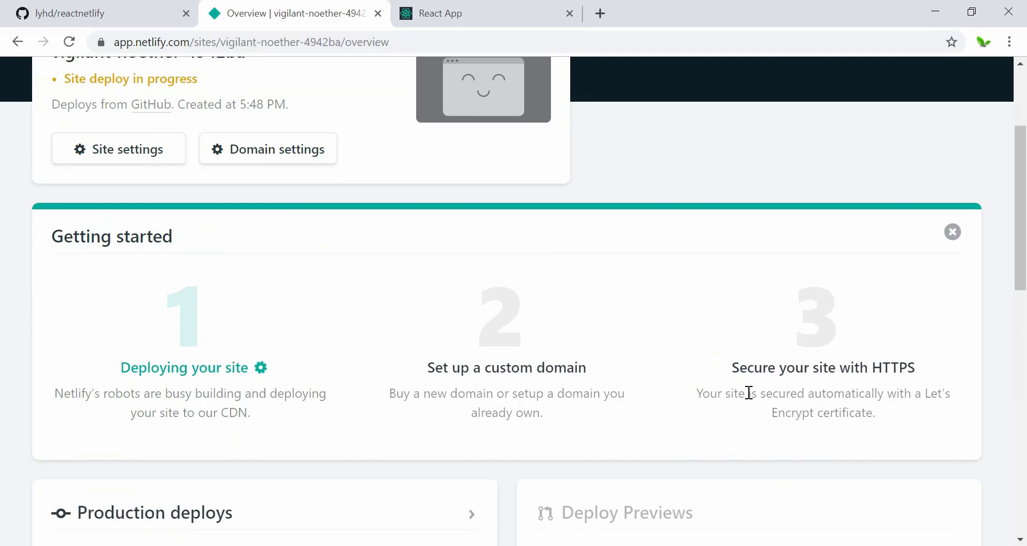
{"action": "mouse_move", "coordinate": [794, 394]}
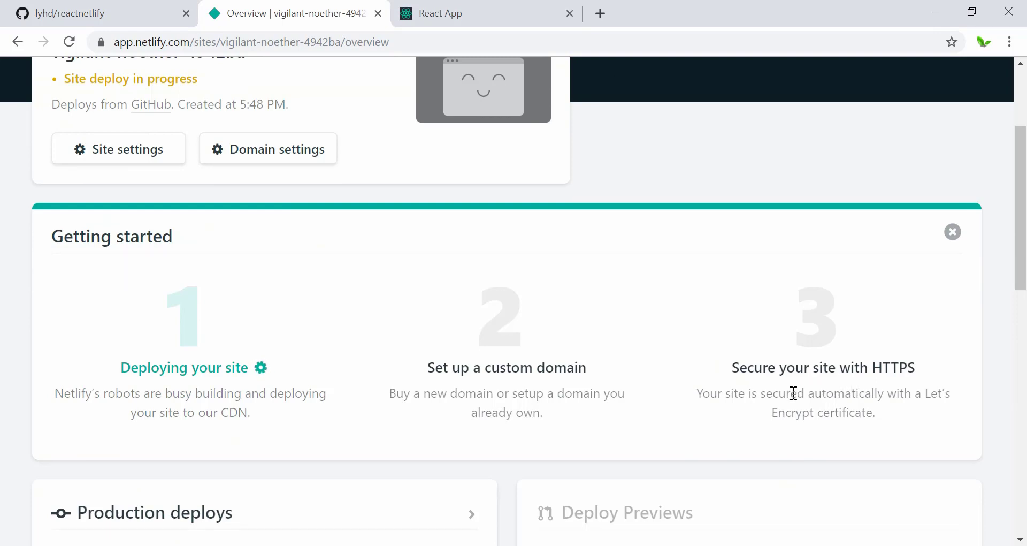
{"action": "mouse_move", "coordinate": [801, 408]}
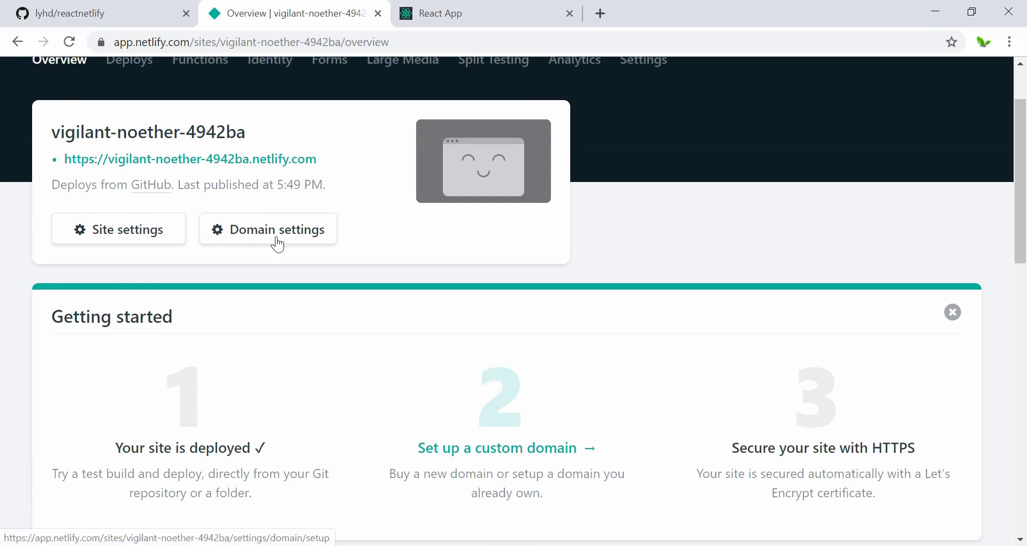
{"action": "mouse_move", "coordinate": [113, 165]}
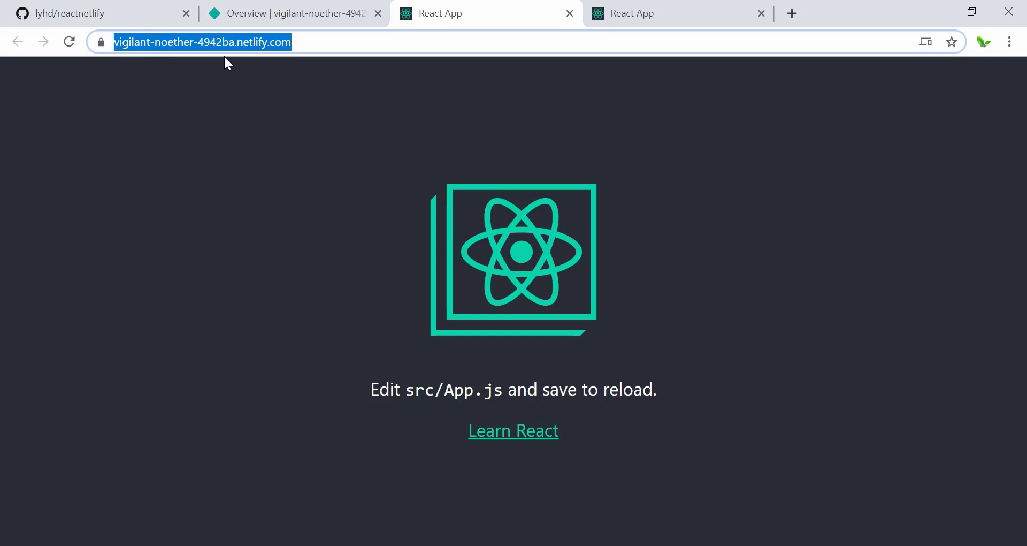
View the live vigilant-noether-4942ba.netlify.com site and verify its secure HTTPS connection.
{"action": "left_click", "coordinate": [291, 13]}
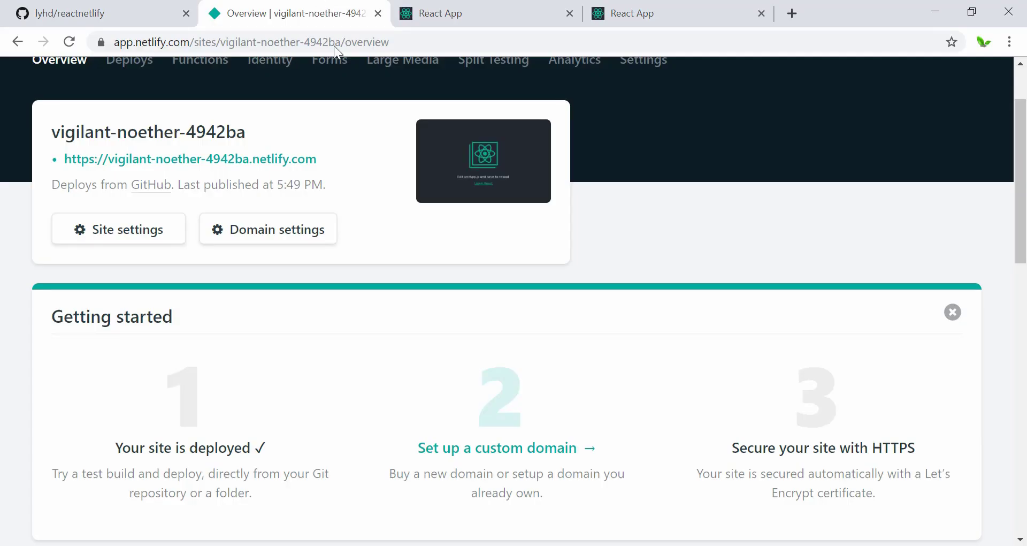
{"action": "scroll", "scroll_direction": "down", "scroll_amount": 3}
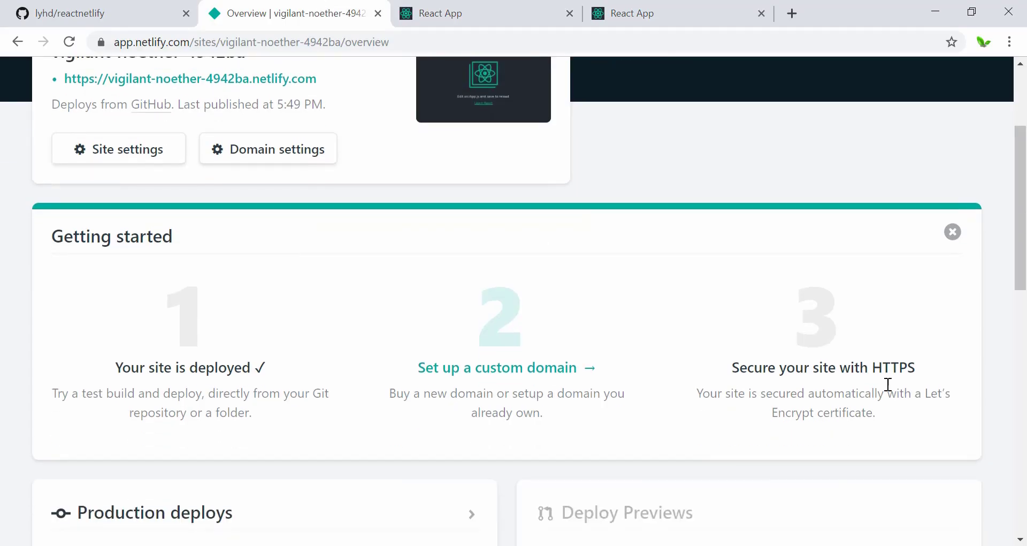
{"action": "mouse_move", "coordinate": [519, 6]}
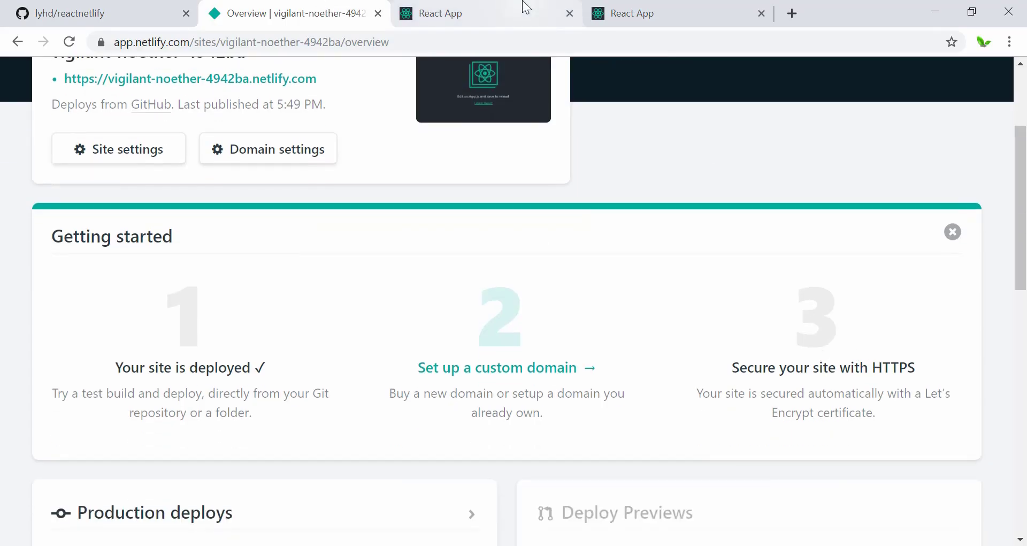
{"action": "left_click", "coordinate": [101, 42]}
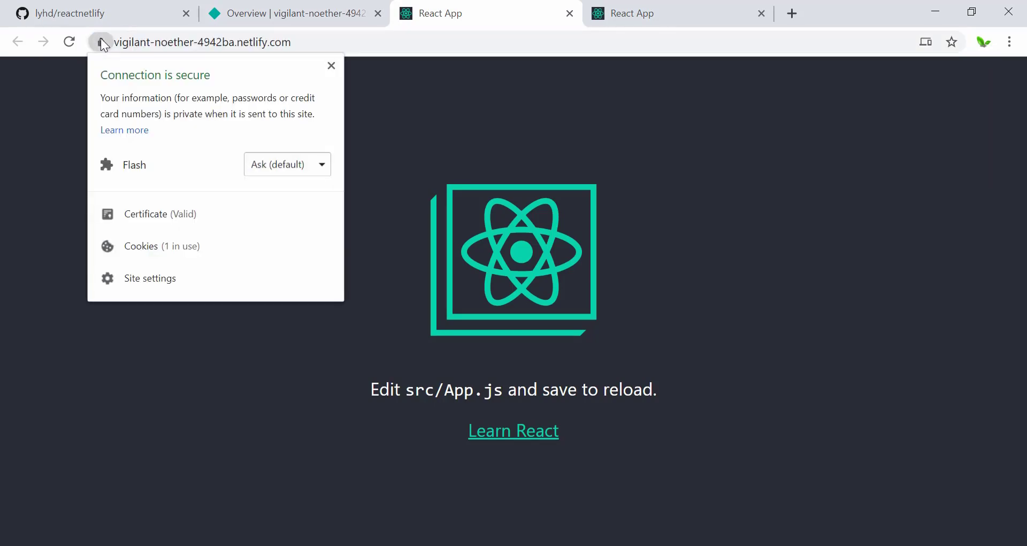
{"action": "mouse_move", "coordinate": [205, 81]}
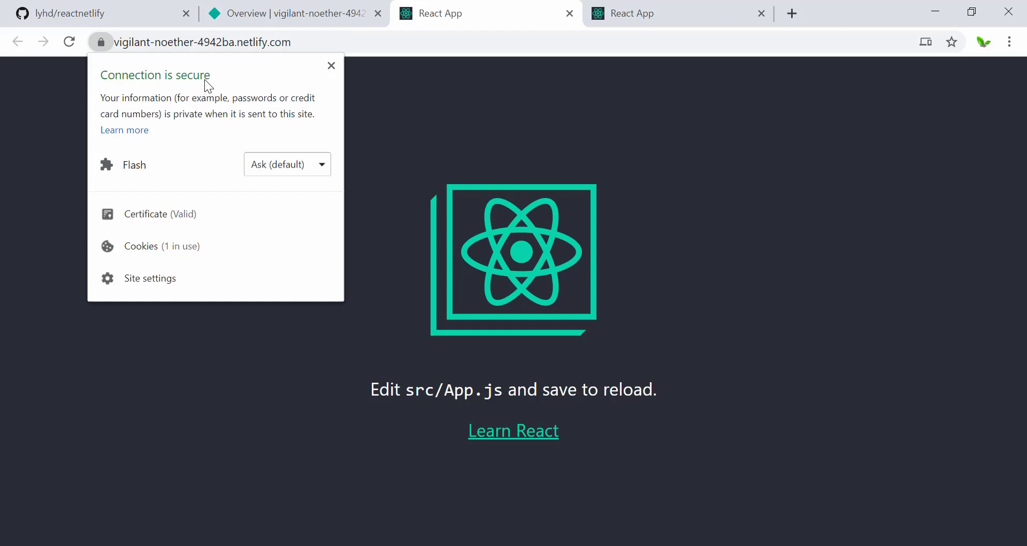
{"action": "left_click", "coordinate": [372, 43]}
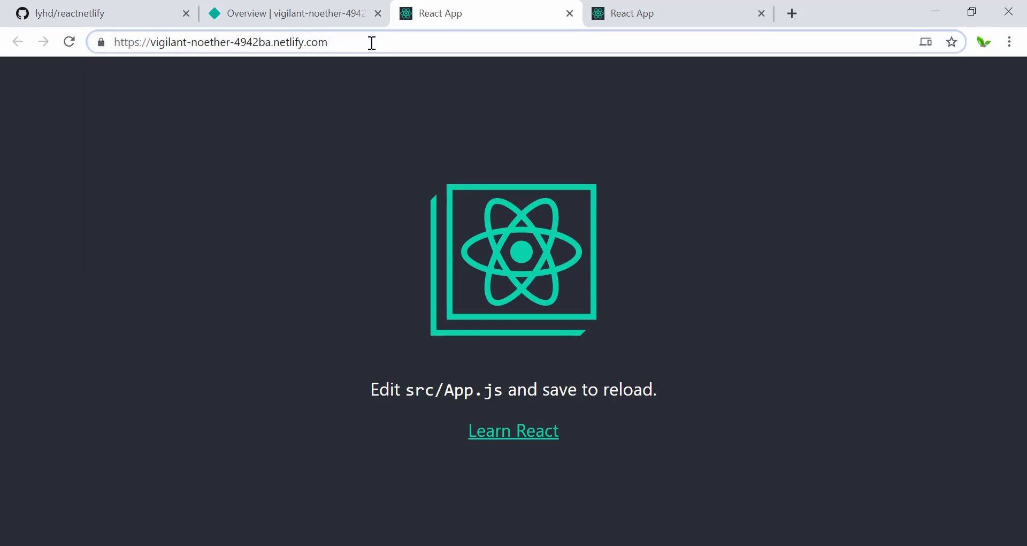
{"action": "mouse_move", "coordinate": [373, 186]}
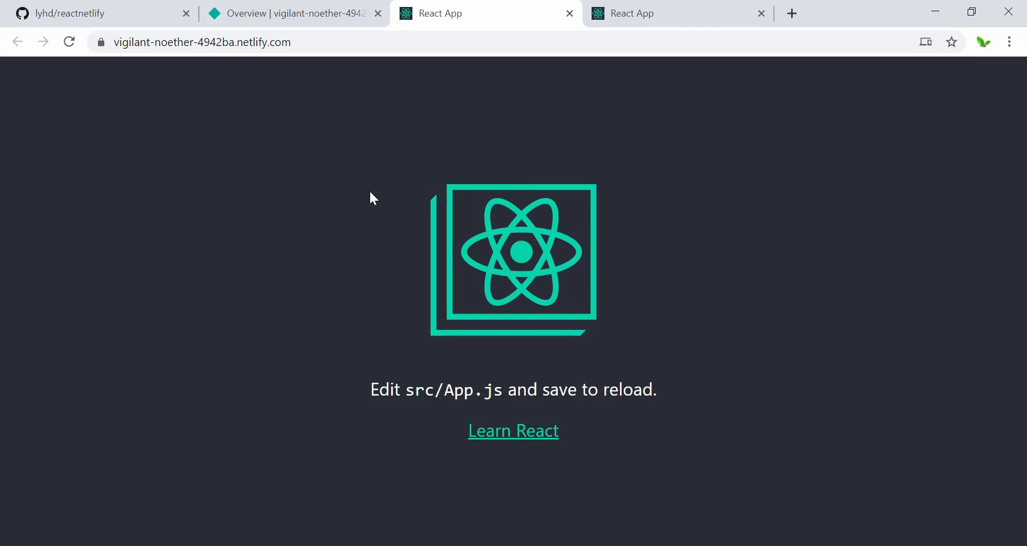
{"action": "mouse_move", "coordinate": [325, 41]}
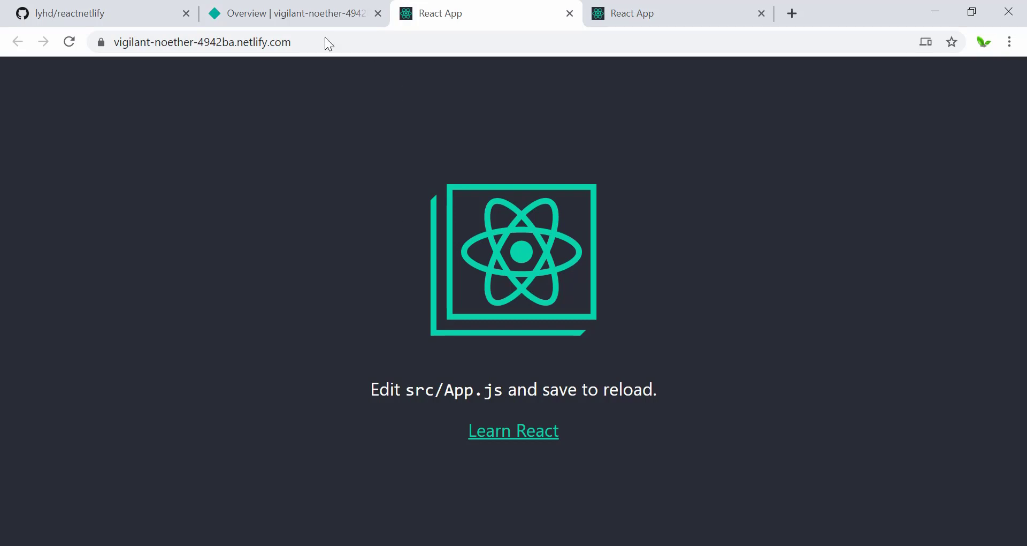
{"action": "mouse_move", "coordinate": [402, 356]}
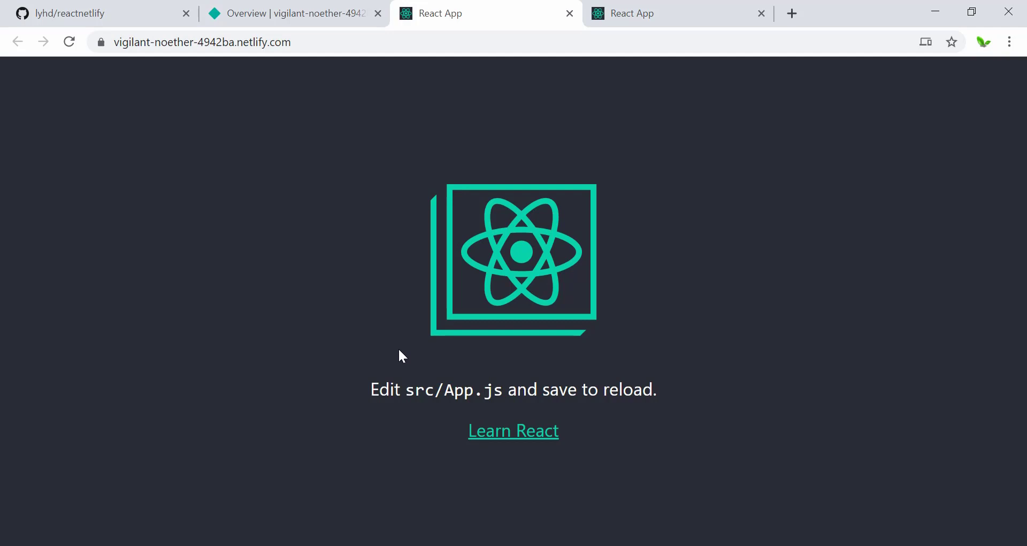
{"action": "mouse_move", "coordinate": [386, 358]}
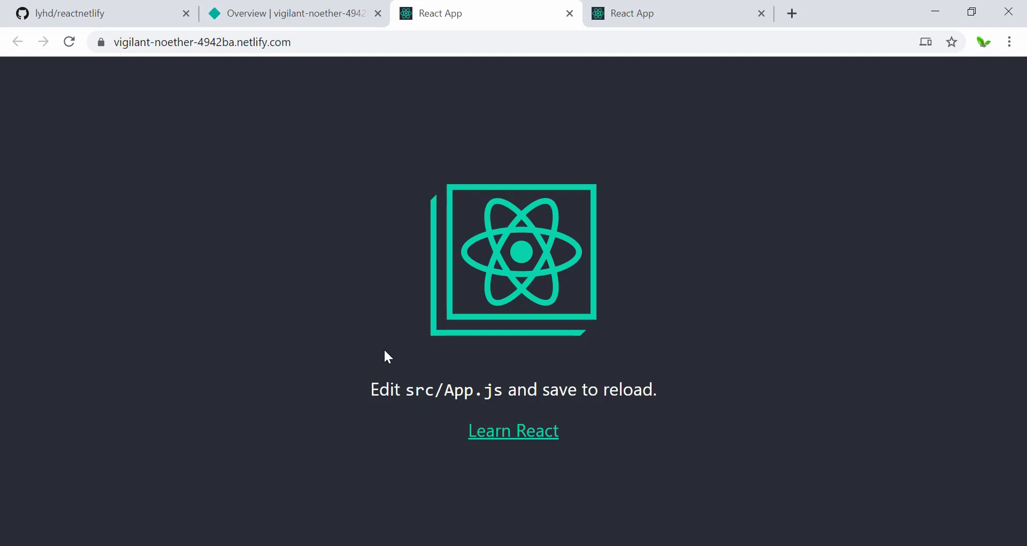
{"action": "mouse_move", "coordinate": [376, 332]}
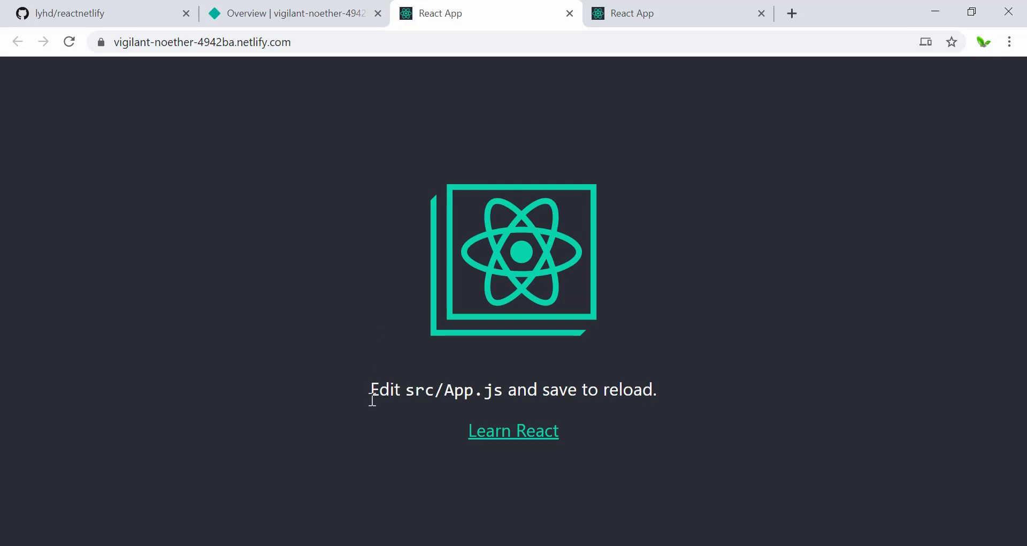
{"action": "mouse_move", "coordinate": [605, 383]}
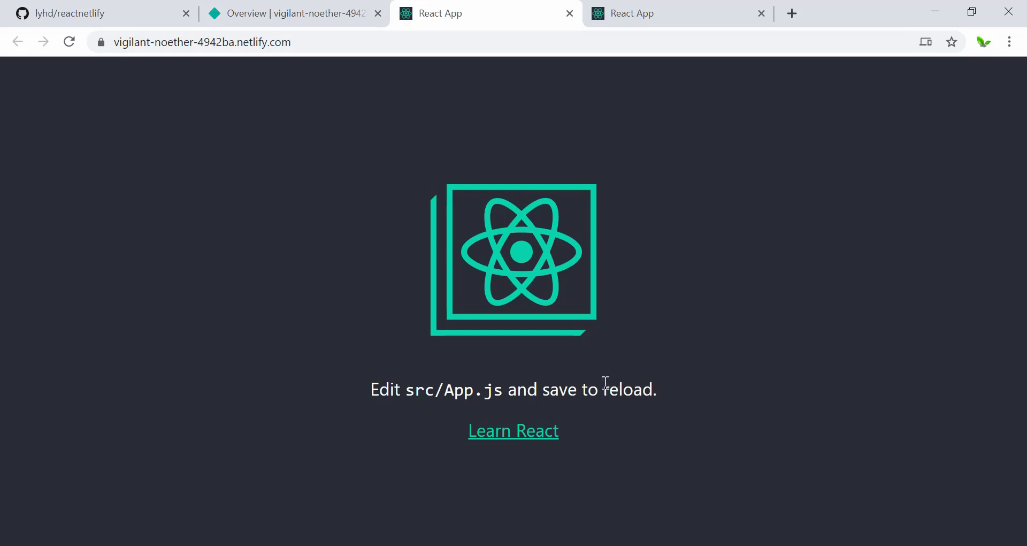
{"action": "mouse_move", "coordinate": [152, 33]}
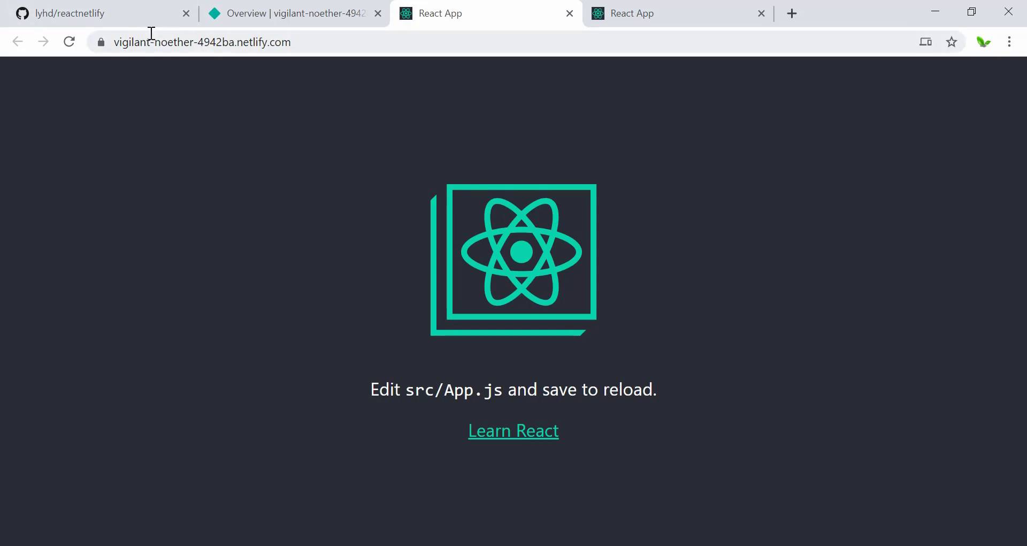
{"action": "mouse_move", "coordinate": [777, 486]}
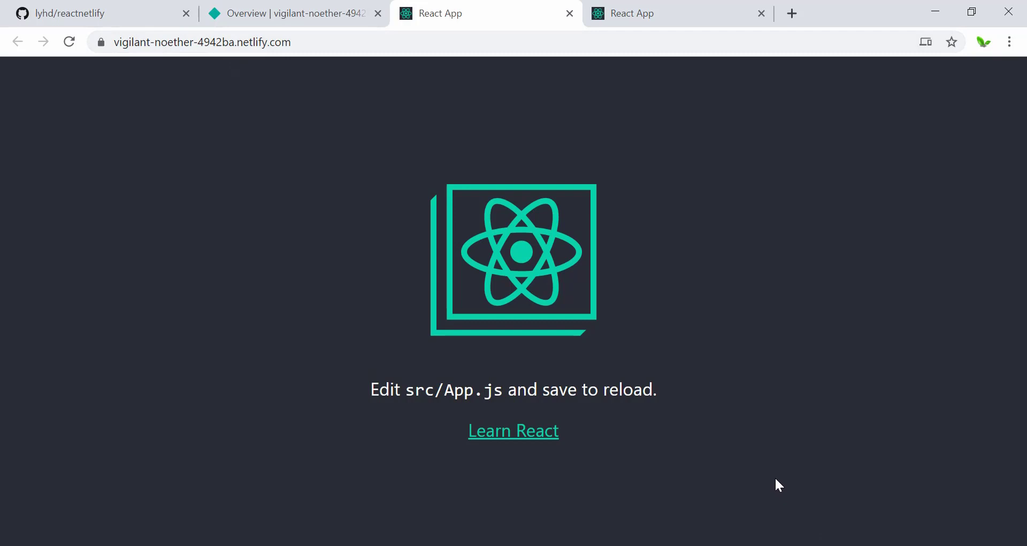
{"action": "mouse_move", "coordinate": [780, 488]}
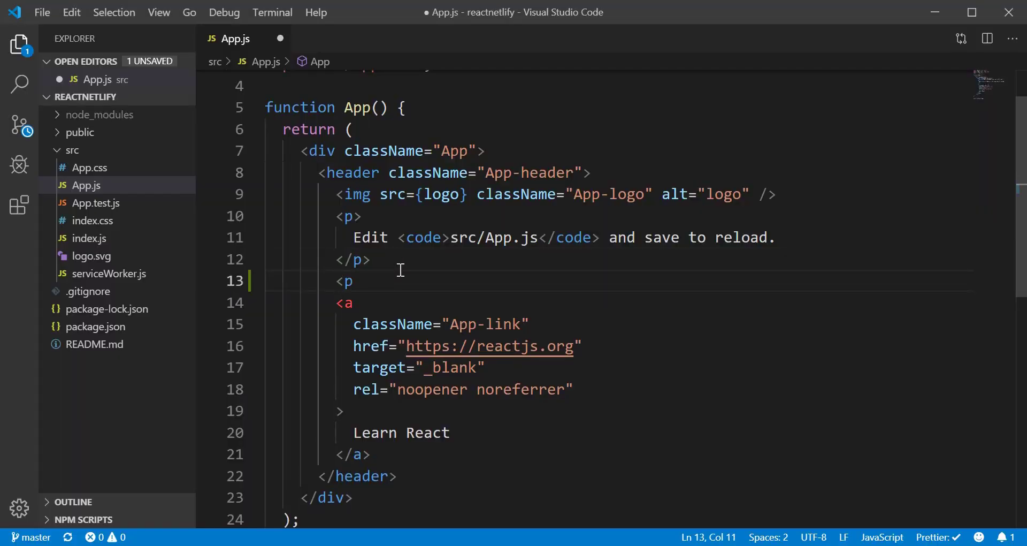
Add a '<p>Deploy React on Netlify</p>' paragraph in App.js.
{"action": "type", "text": "></p>"}
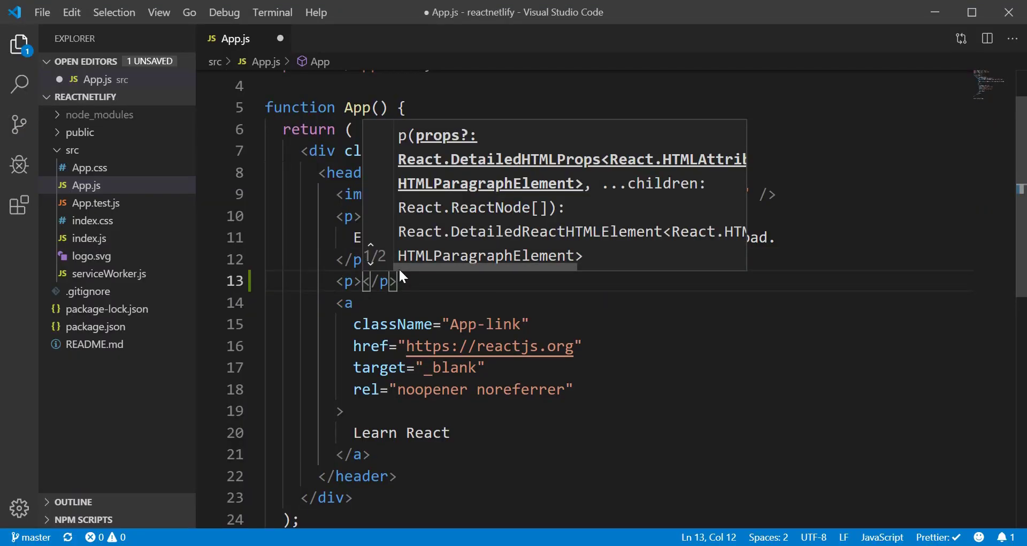
{"action": "type", "text": "Deploy R"}
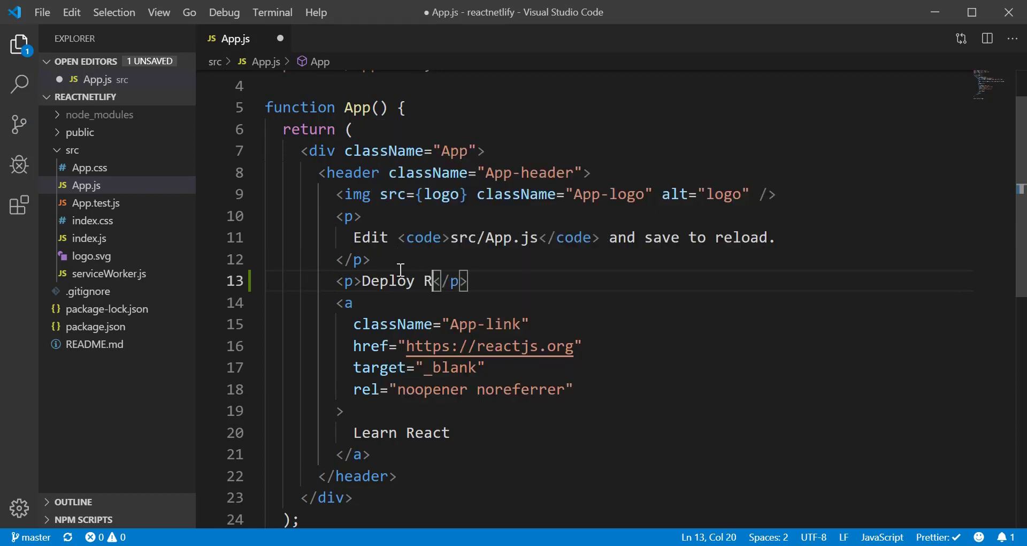
{"action": "type", "text": "eact on N"}
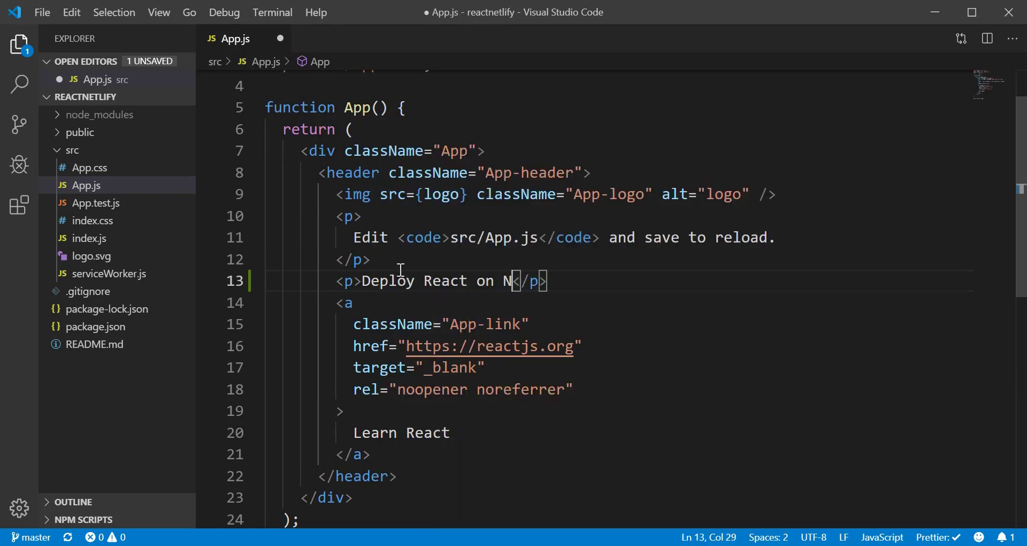
{"action": "type", "text": "etlify"}
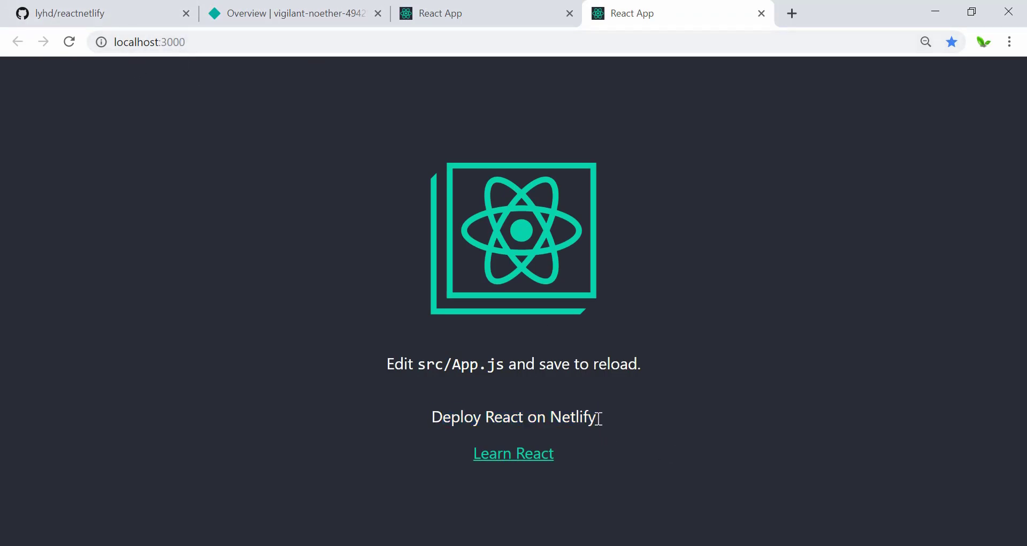
{"action": "mouse_move", "coordinate": [689, 380]}
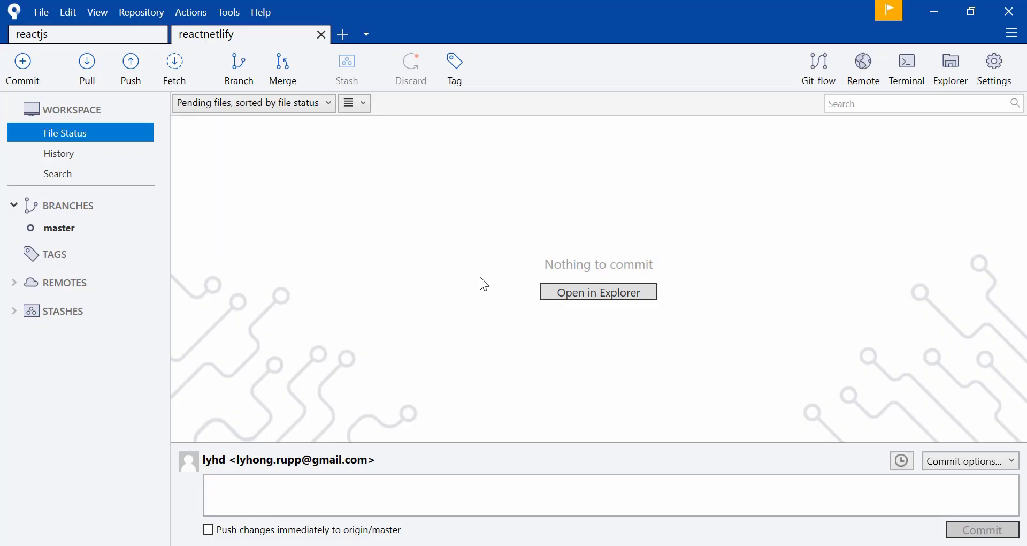
{"action": "mouse_move", "coordinate": [148, 166]}
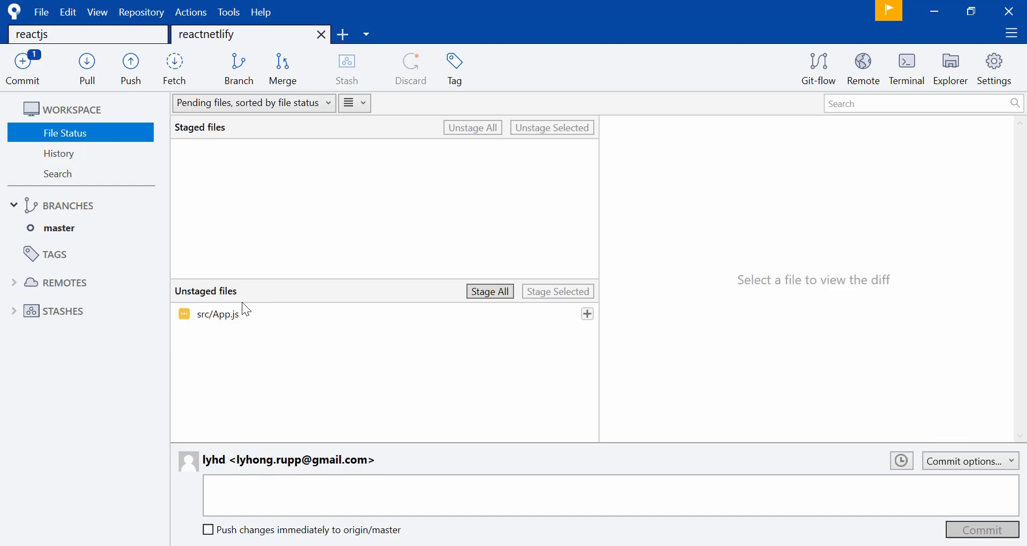
Stage the App.js change and commit it with the message 'edited text'.
{"action": "left_click", "coordinate": [217, 314]}
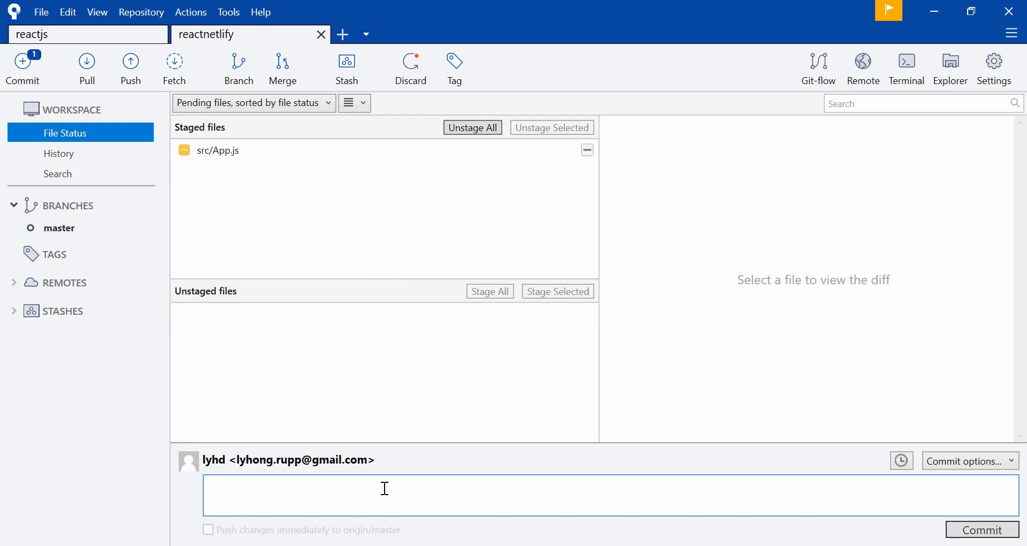
{"action": "type", "text": "edit"}
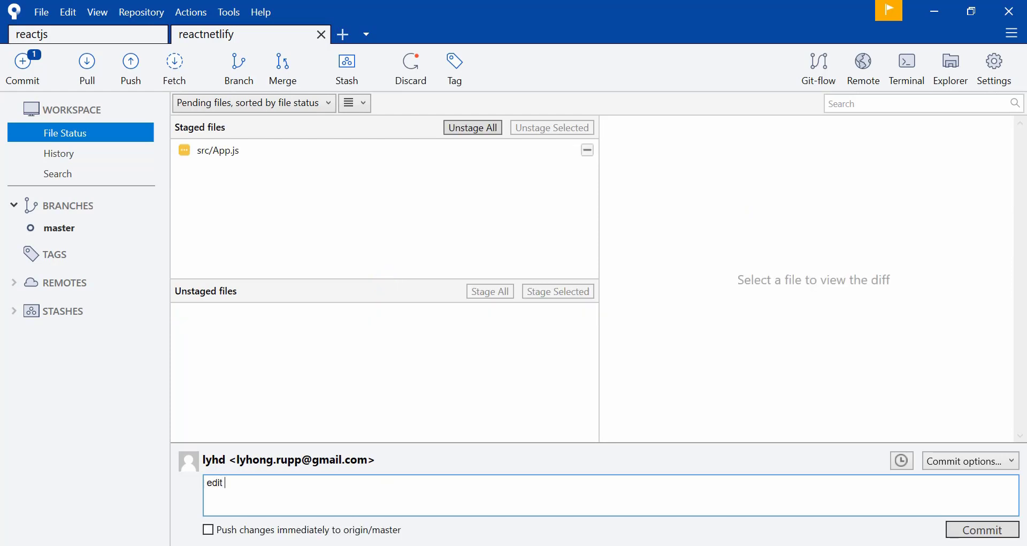
{"action": "type", "text": "text"}
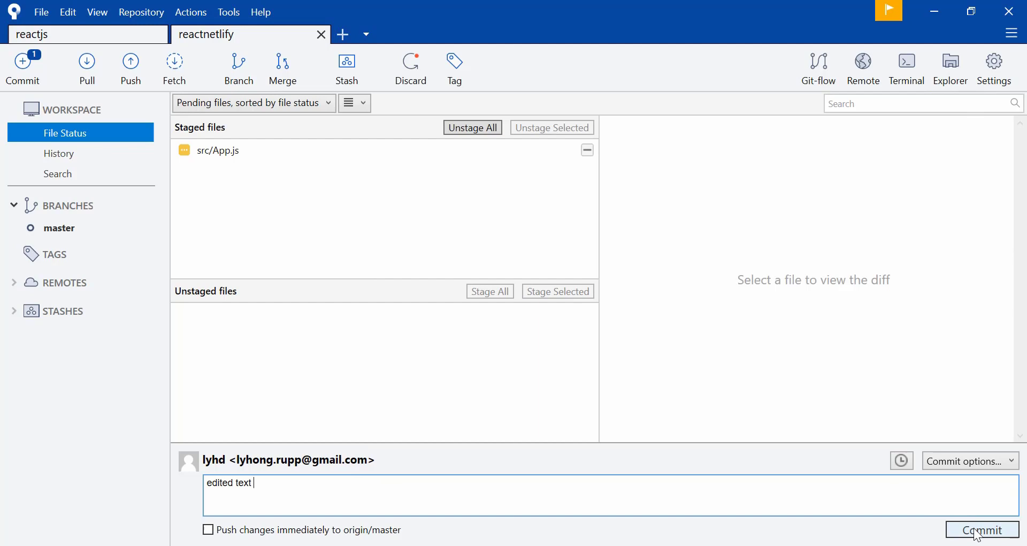
{"action": "left_click", "coordinate": [976, 544]}
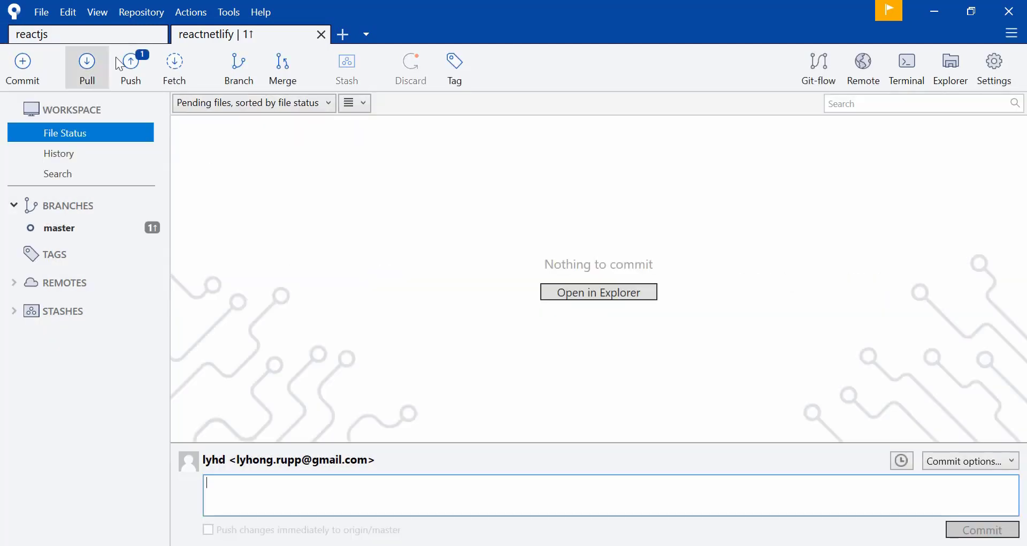
Push the new commit on master to origin on GitHub.
{"action": "left_click", "coordinate": [130, 62]}
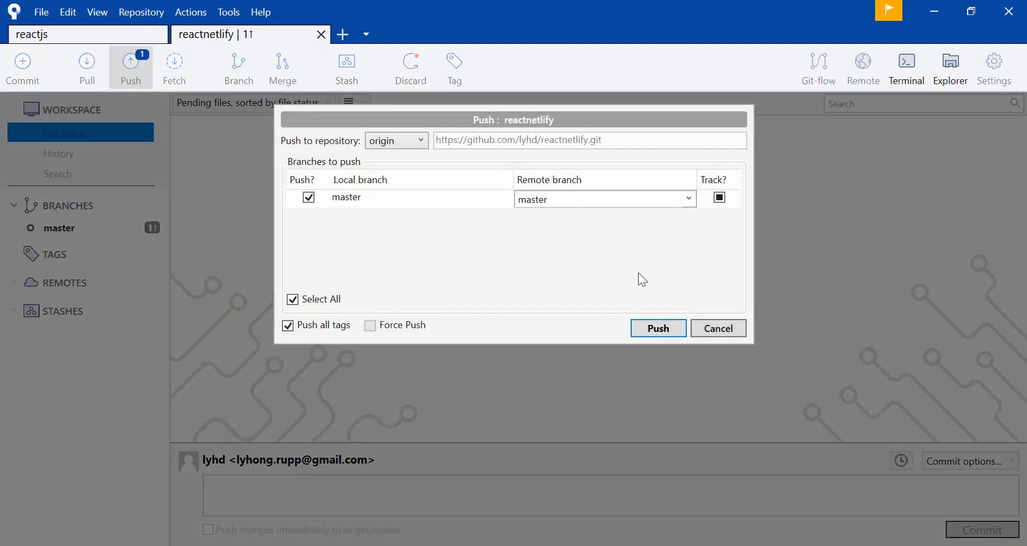
{"action": "left_click", "coordinate": [658, 328]}
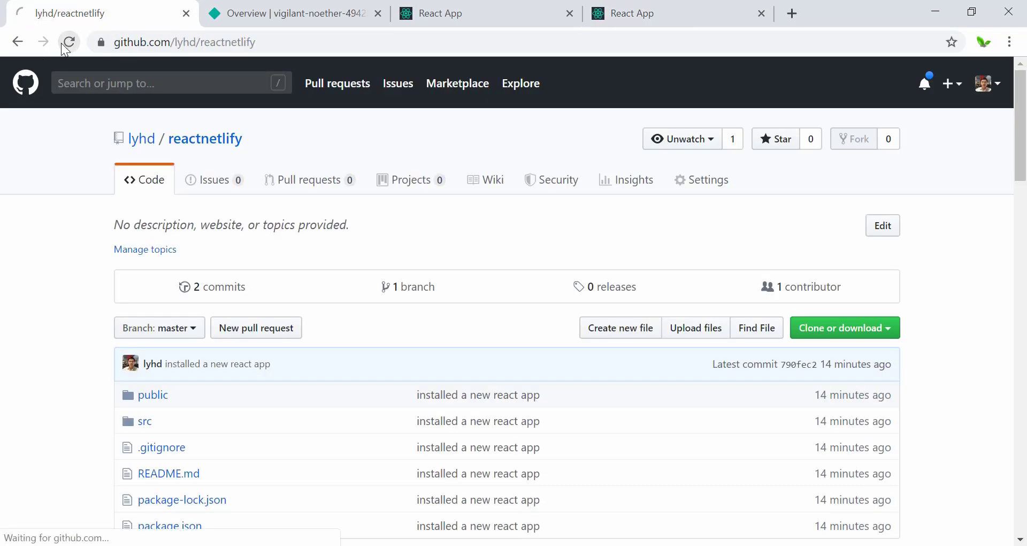
Reload the reactnetlify repo to see 'edited text' as the latest src commit, then head to Netlify.
{"action": "left_click", "coordinate": [70, 40]}
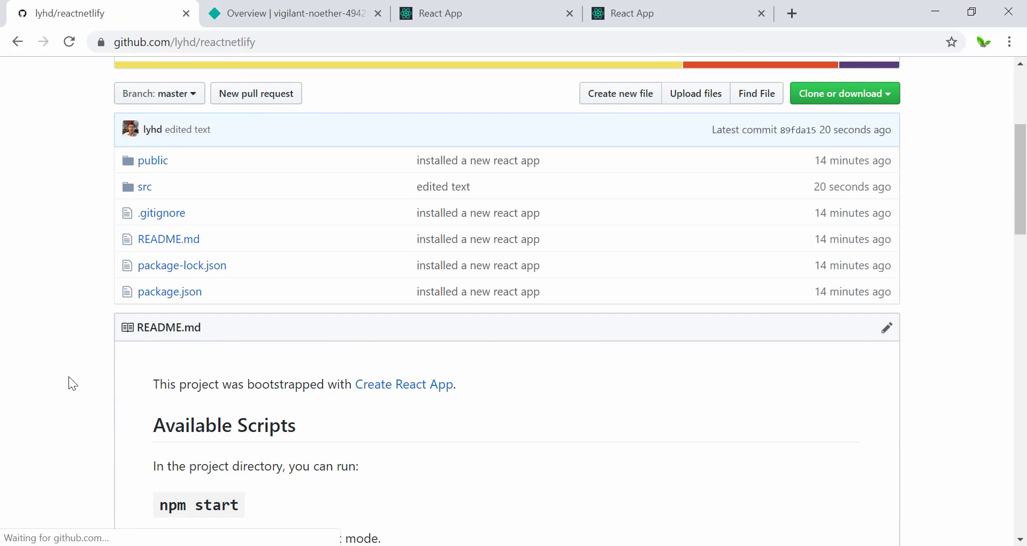
{"action": "scroll", "scroll_direction": "up", "scroll_amount": 3}
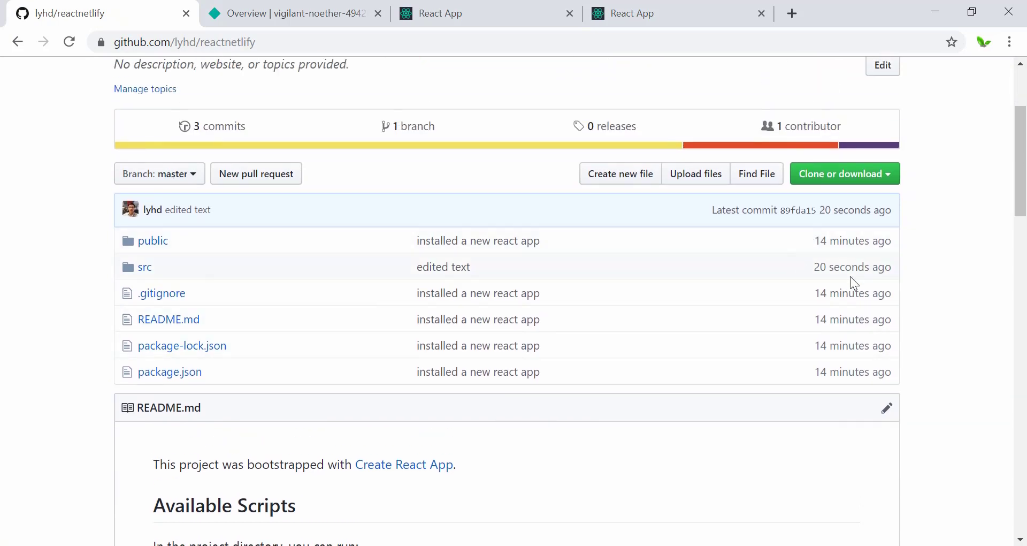
{"action": "left_click", "coordinate": [296, 14]}
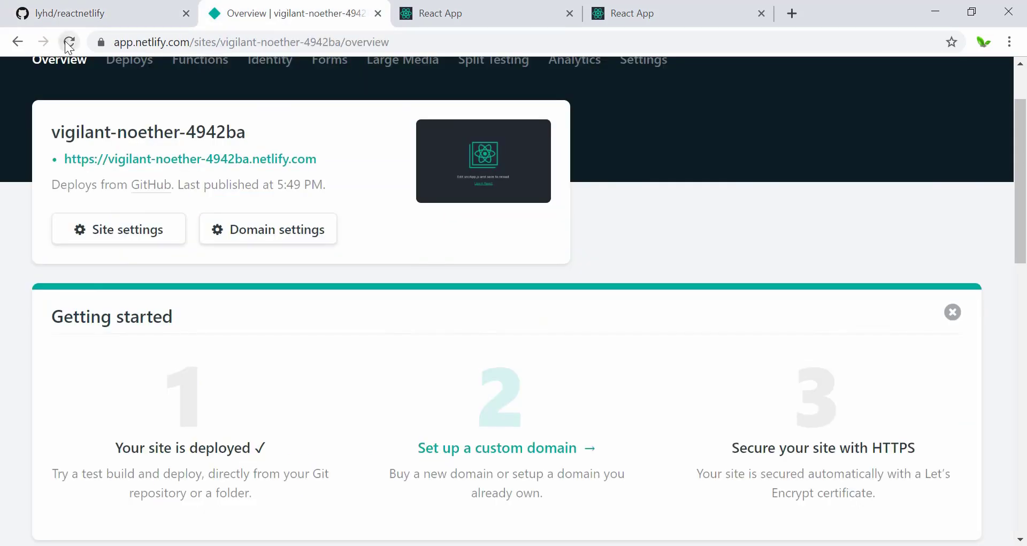
Reload the Netlify site overview so the new deploy of the pushed change shows up.
{"action": "left_click", "coordinate": [71, 41]}
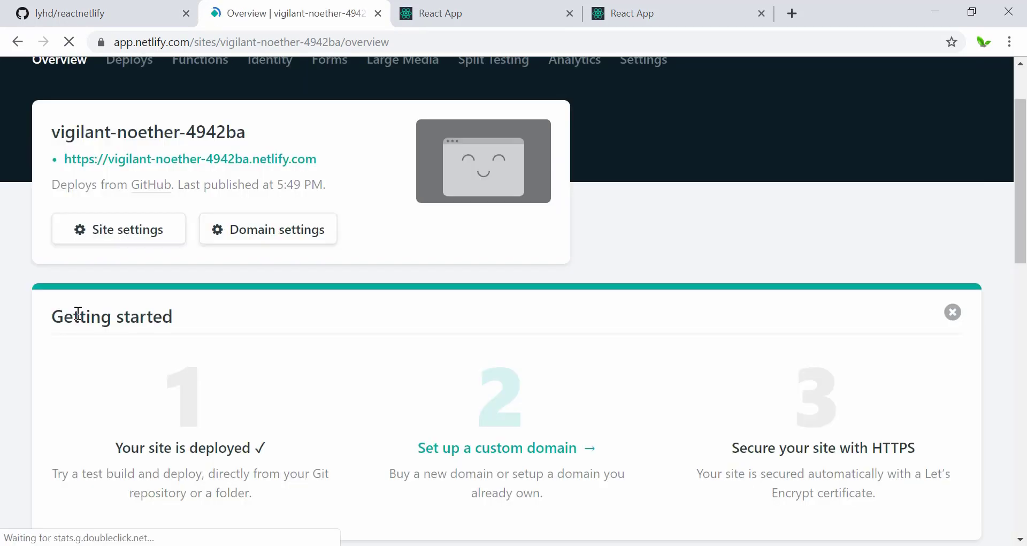
{"action": "scroll", "scroll_direction": "down", "scroll_amount": 3}
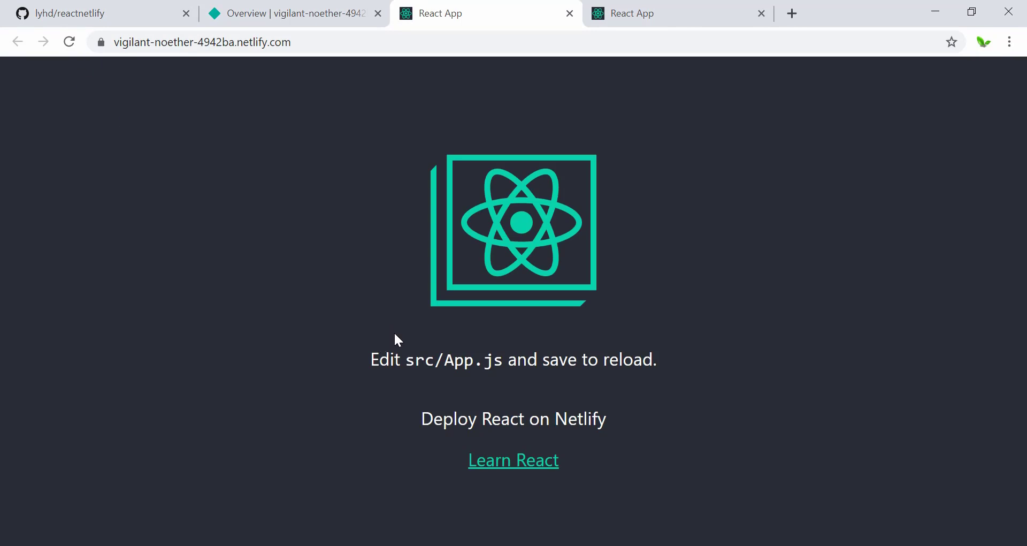
{"action": "mouse_move", "coordinate": [400, 343]}
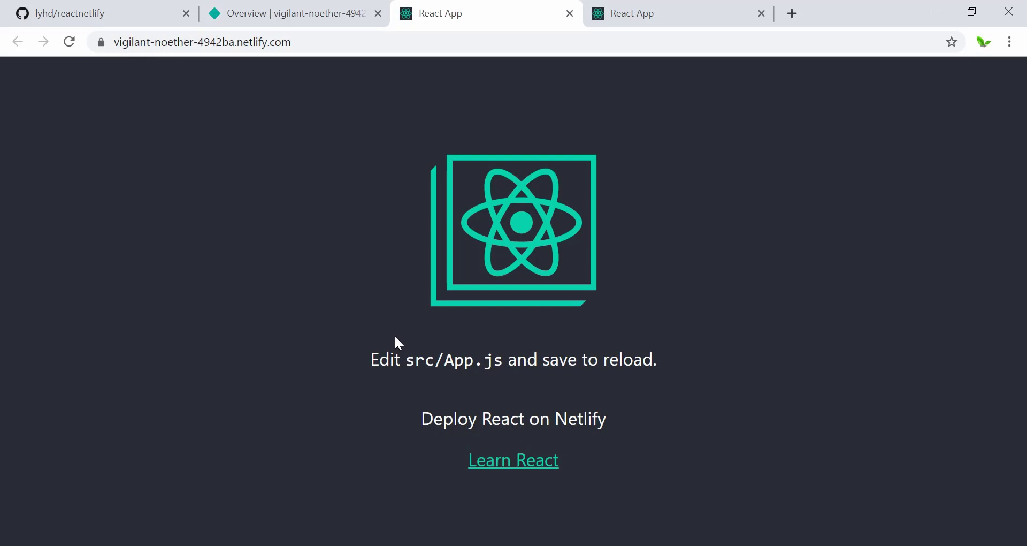
{"action": "mouse_move", "coordinate": [389, 348]}
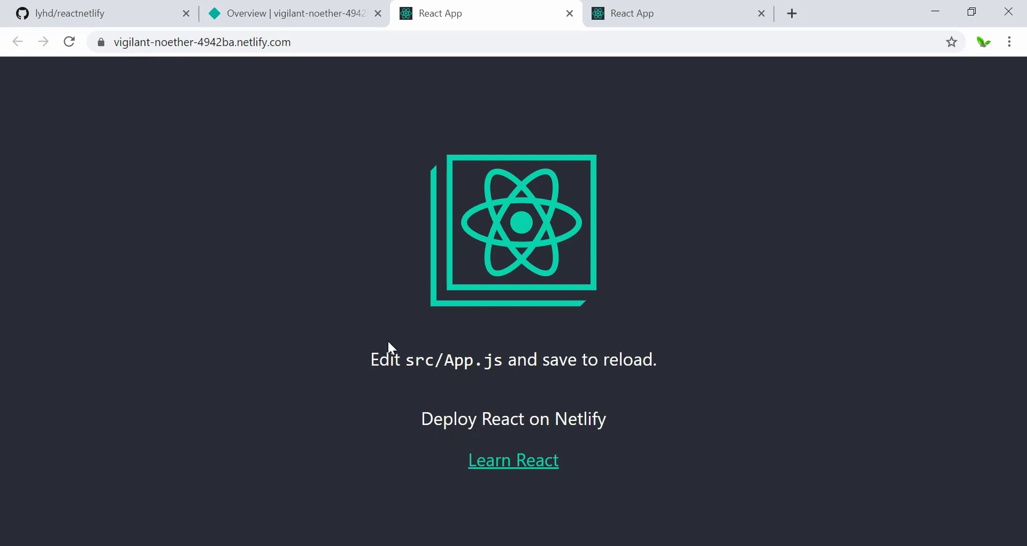
{"action": "mouse_move", "coordinate": [347, 101]}
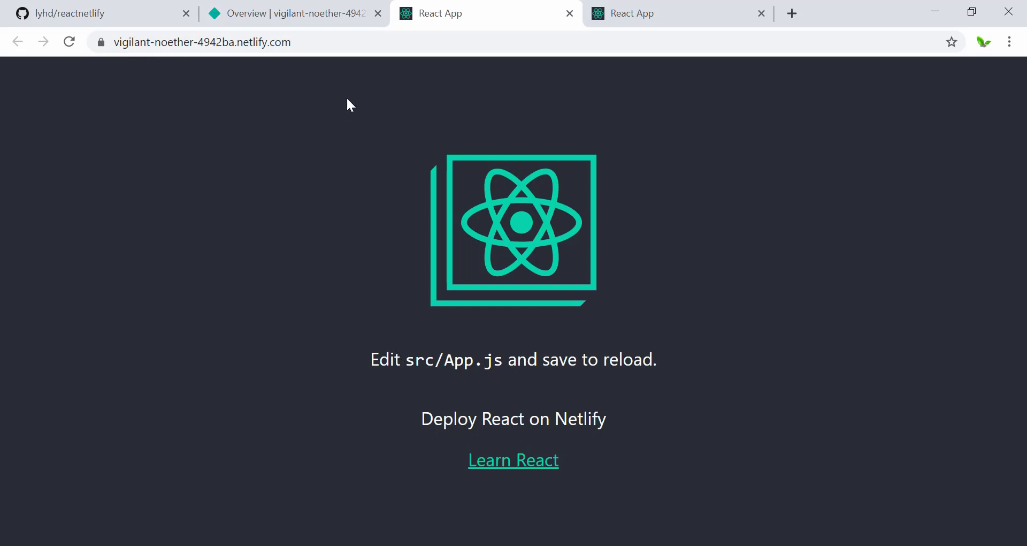
{"action": "mouse_move", "coordinate": [348, 109]}
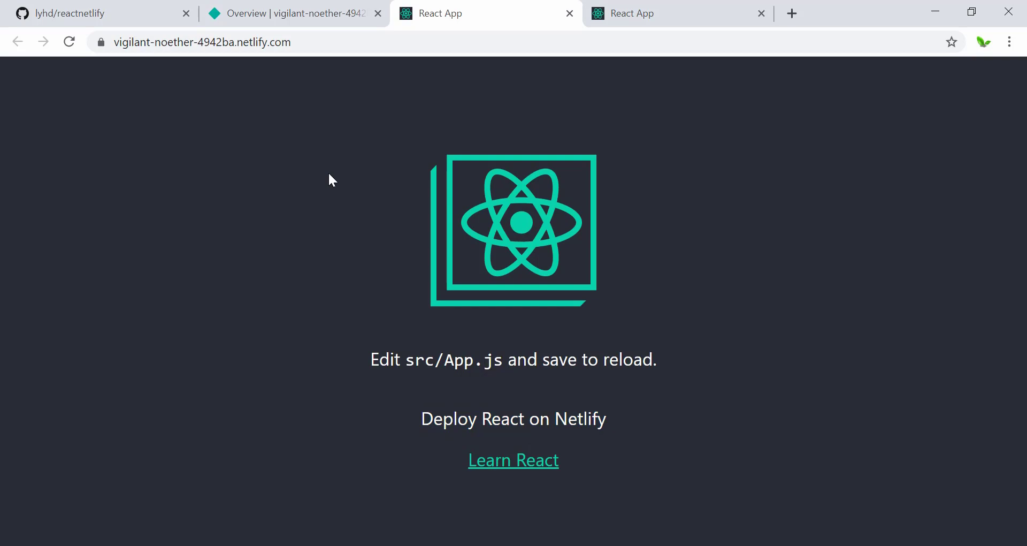
{"action": "mouse_move", "coordinate": [300, 90]}
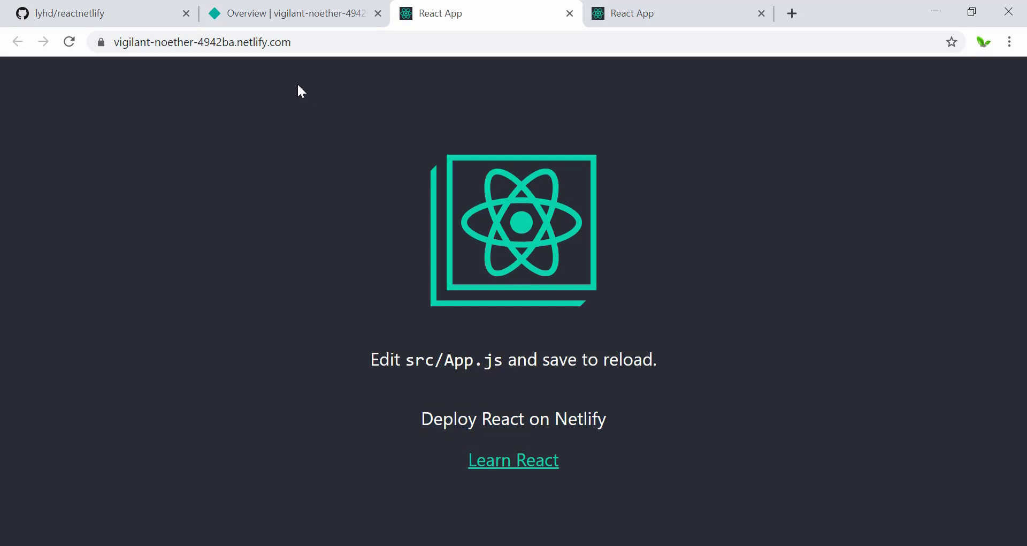